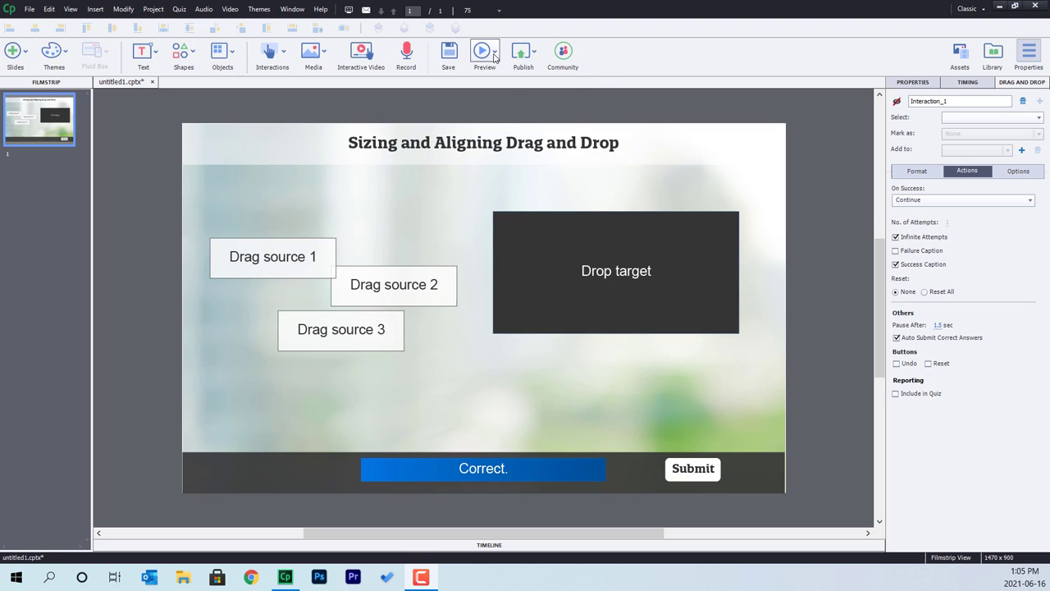
# - Test-run the slide and drop Drag source 3 onto the drop target
pyautogui.click(483, 51)
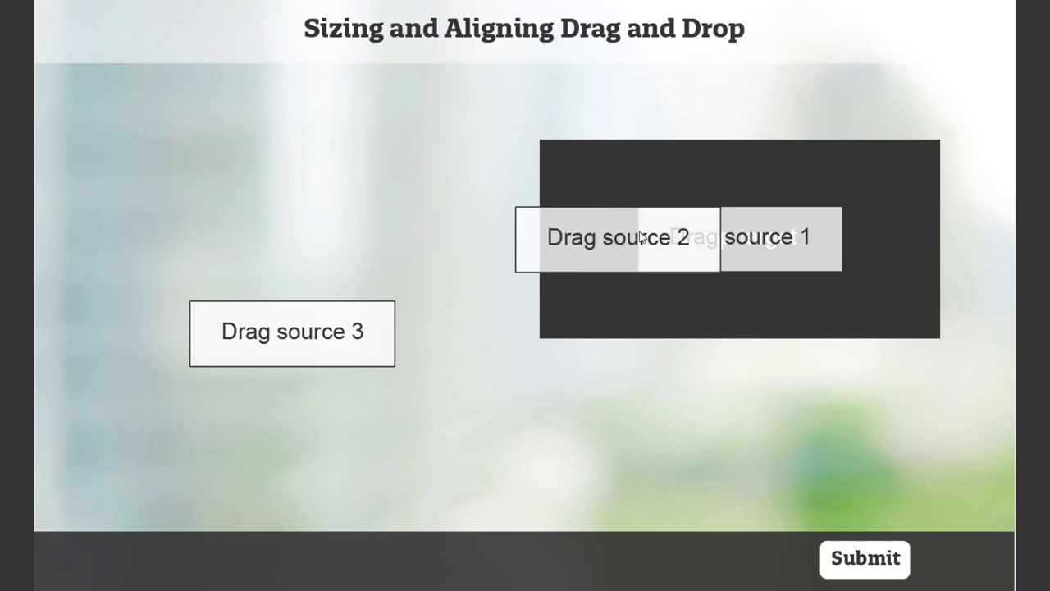
pyautogui.moveTo(292, 332); pyautogui.dragTo(738, 238)
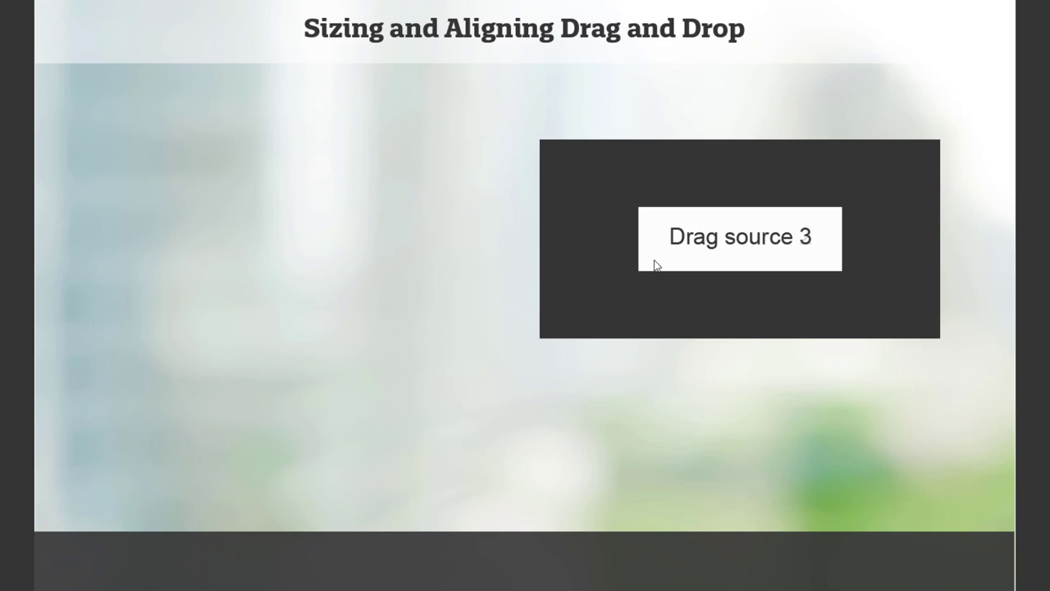
pyautogui.moveTo(697, 289)
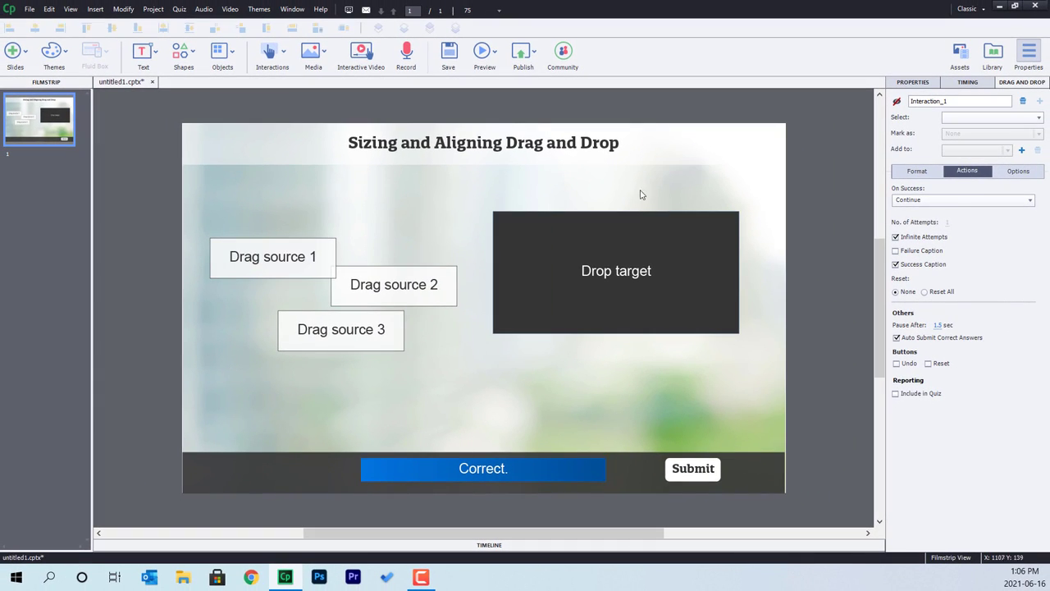
pyautogui.moveTo(643, 239)
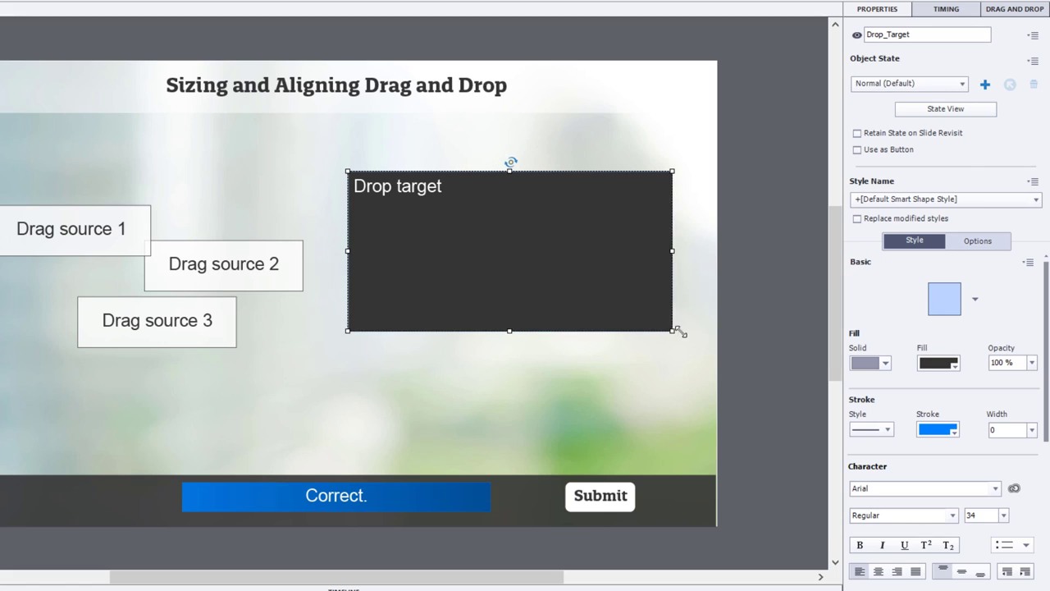
# - Resize the drop target wider and shorter to about 659 by 230
pyautogui.moveTo(673, 332); pyautogui.dragTo(687, 319)
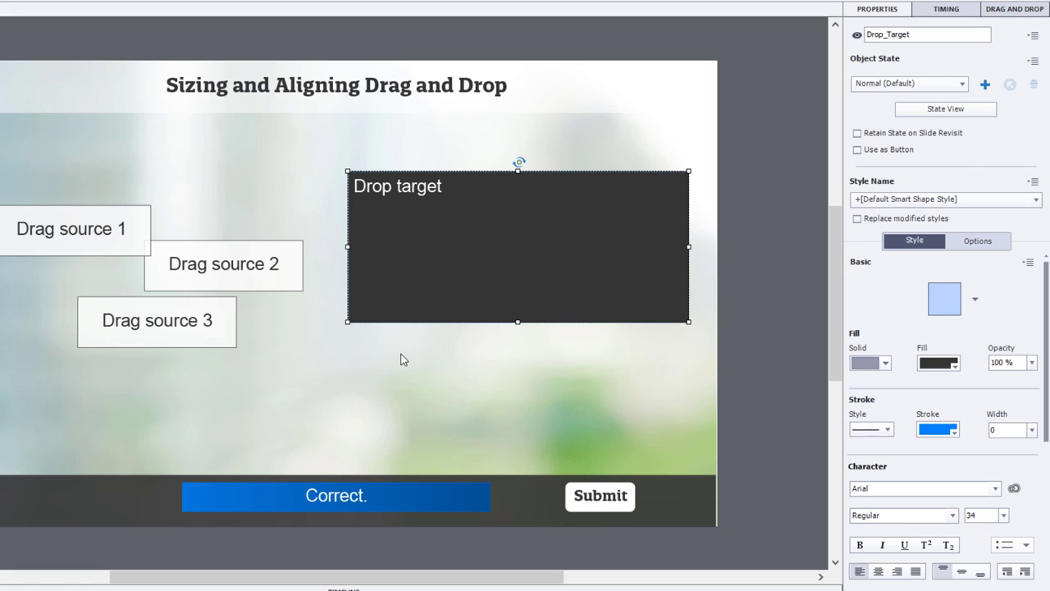
pyautogui.moveTo(170, 338)
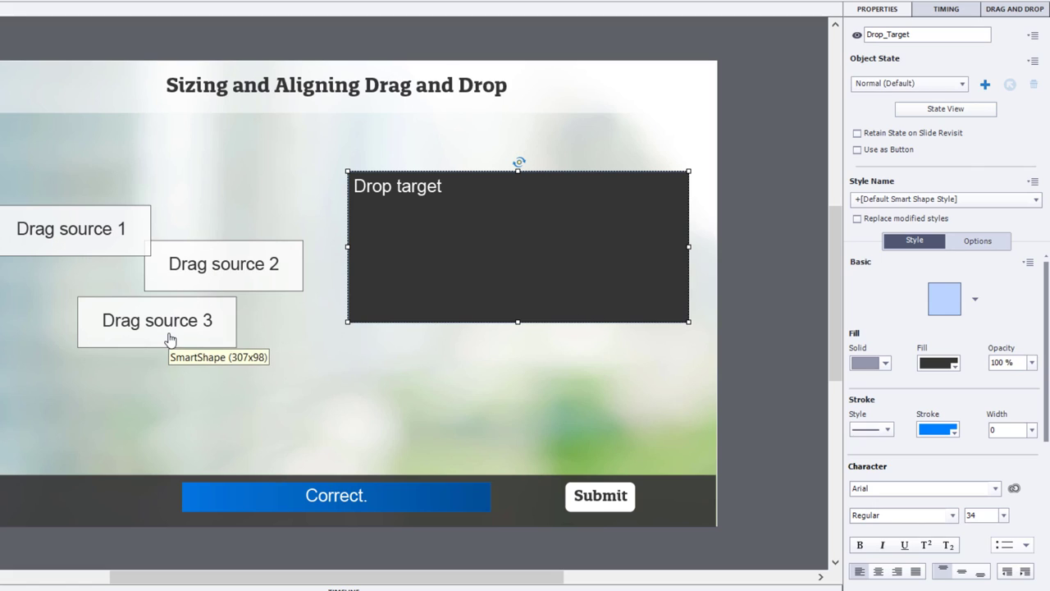
pyautogui.moveTo(517, 322)
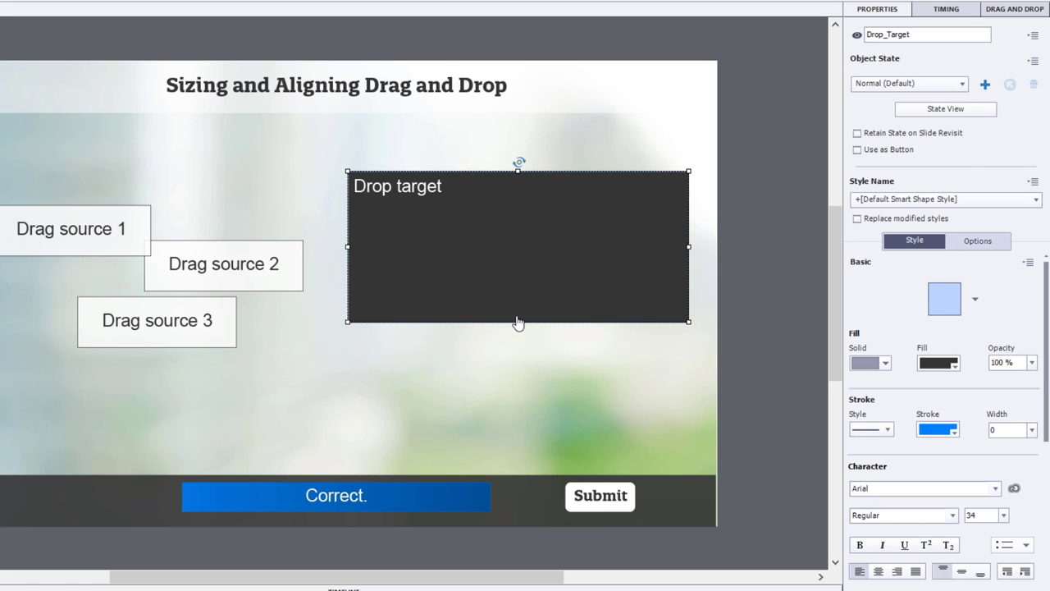
pyautogui.moveTo(519, 320); pyautogui.dragTo(519, 289)
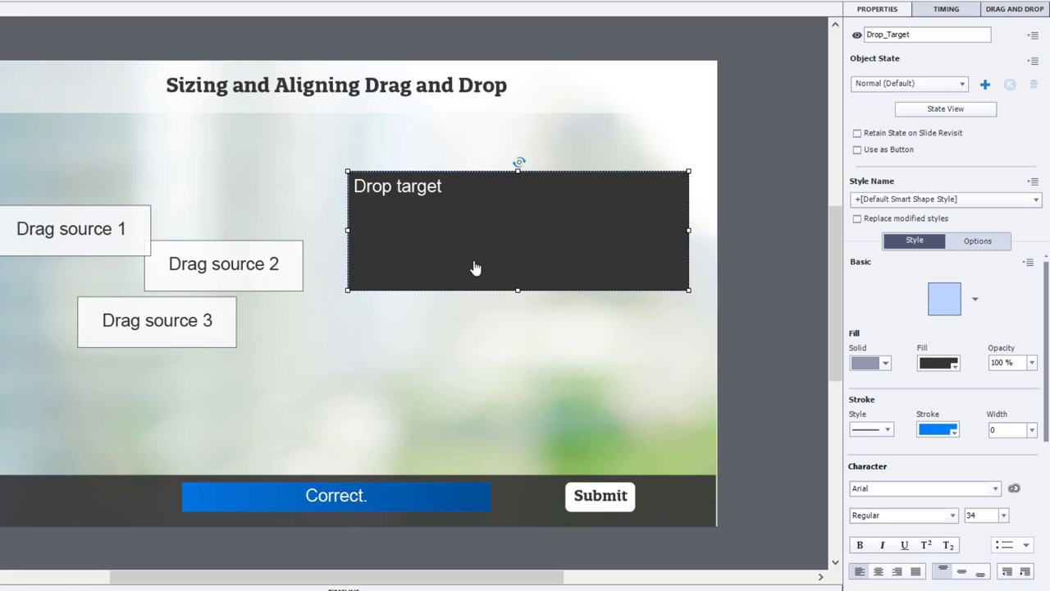
pyautogui.moveTo(758, 235)
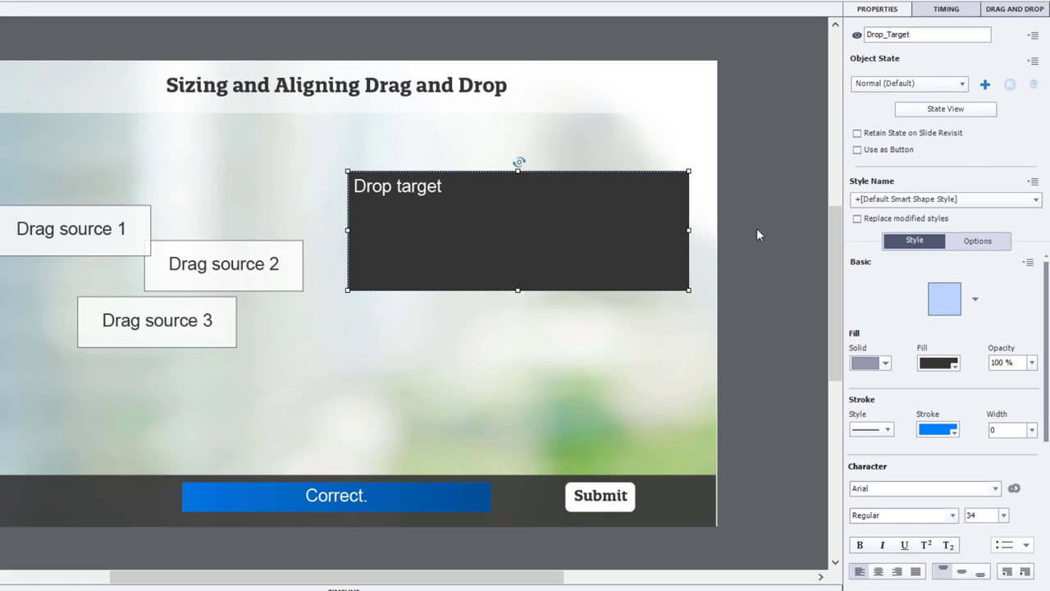
pyautogui.moveTo(97, 233)
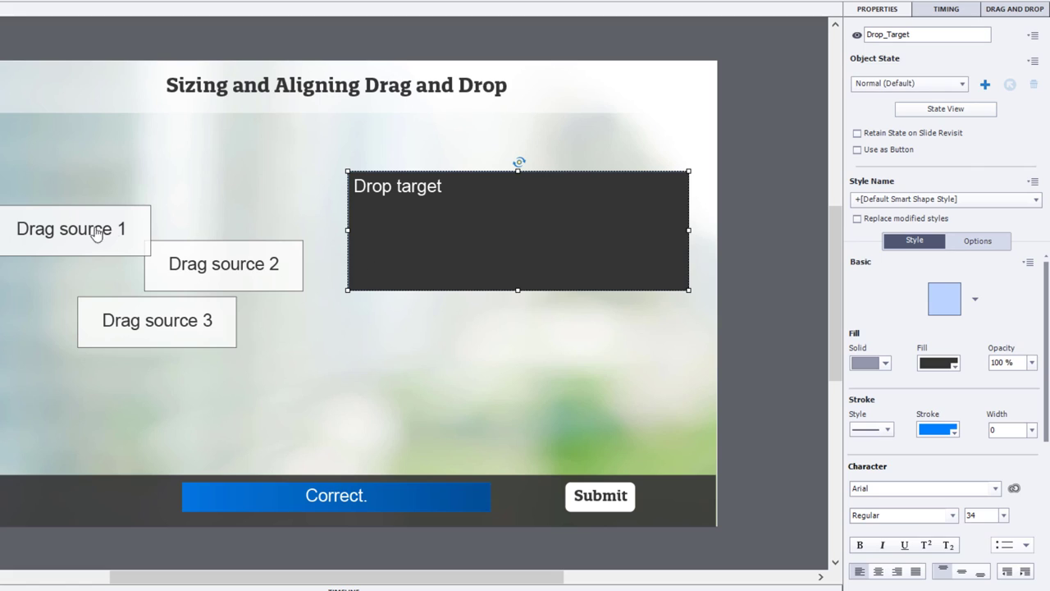
pyautogui.moveTo(968, 277)
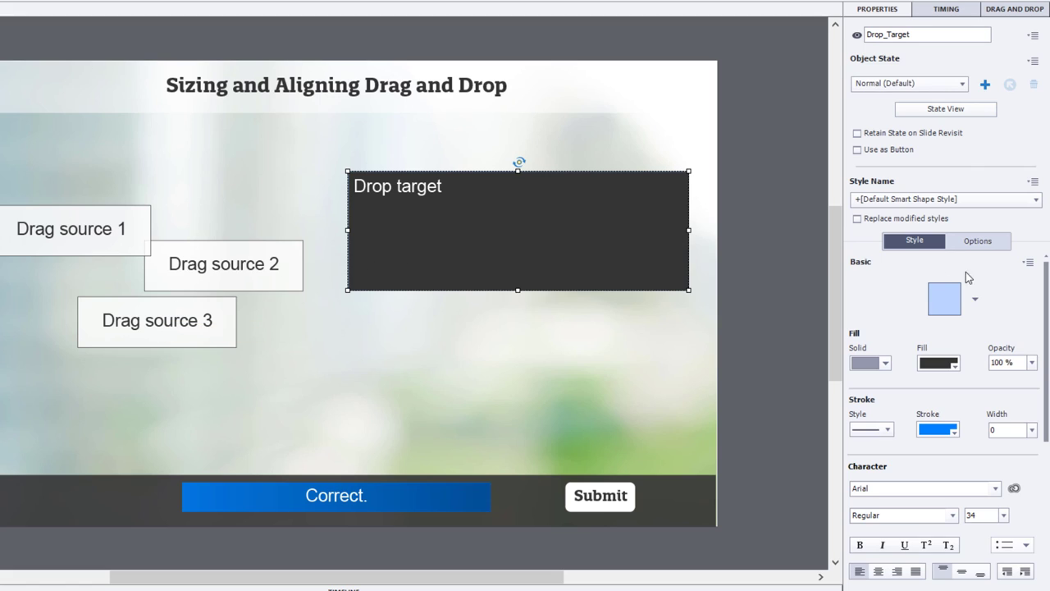
pyautogui.moveTo(525, 229)
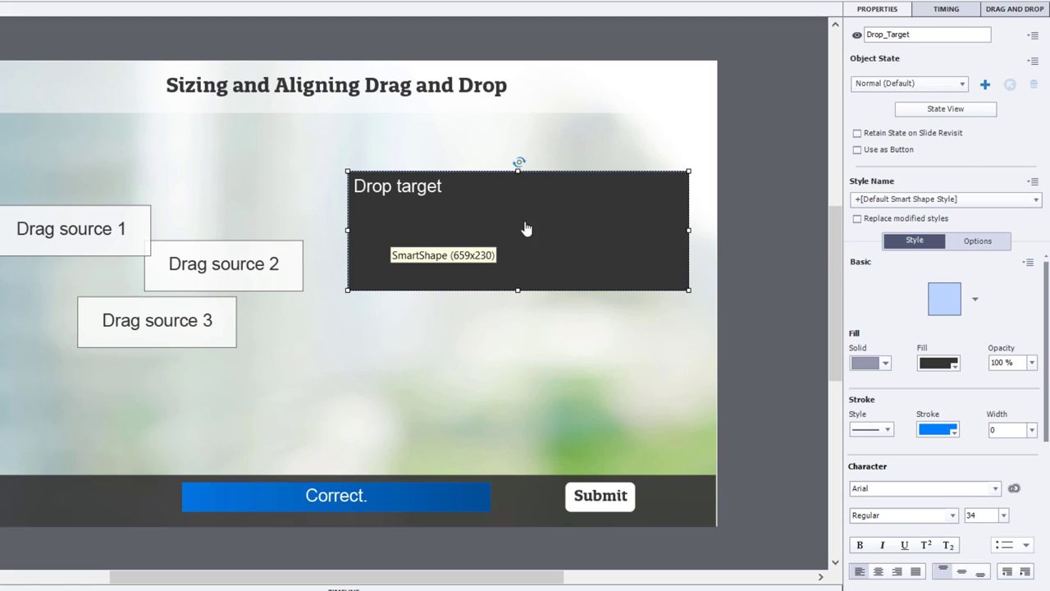
# - Set the drop target width to 660 in its Transform settings
pyautogui.click(978, 239)
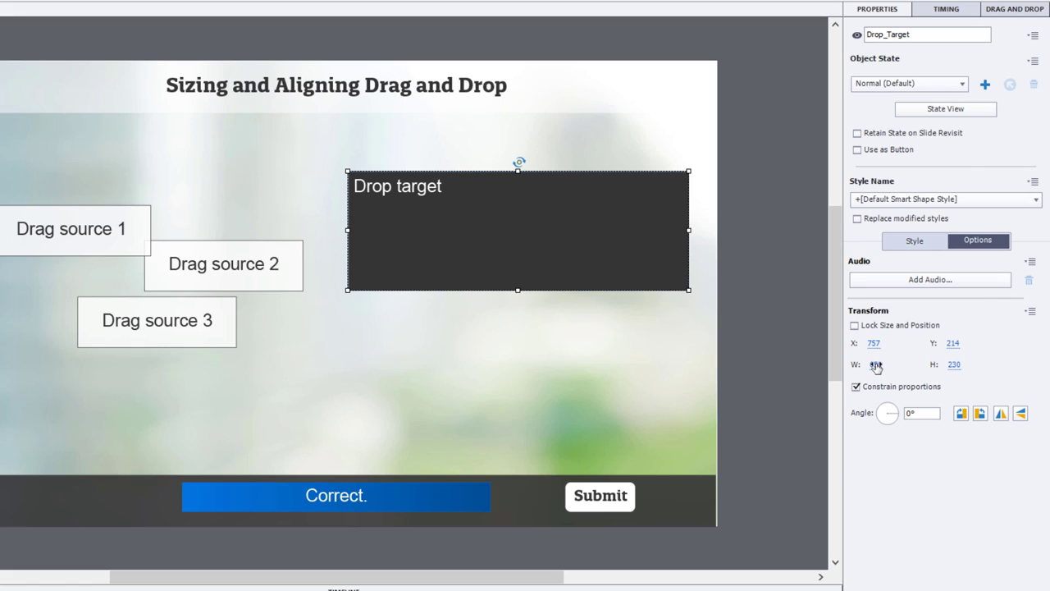
pyautogui.click(883, 364)
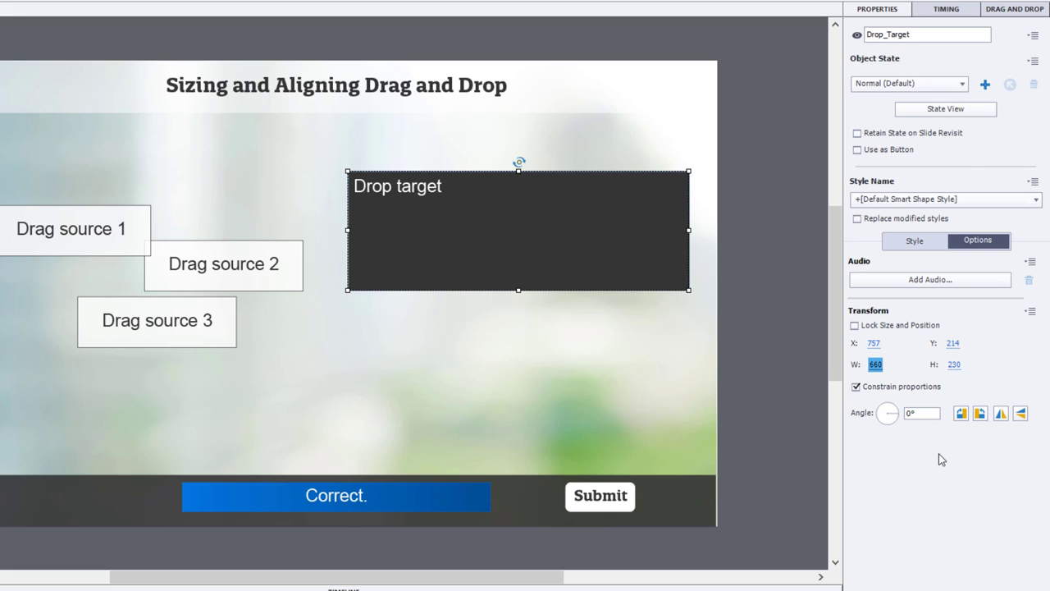
pyautogui.moveTo(125, 245)
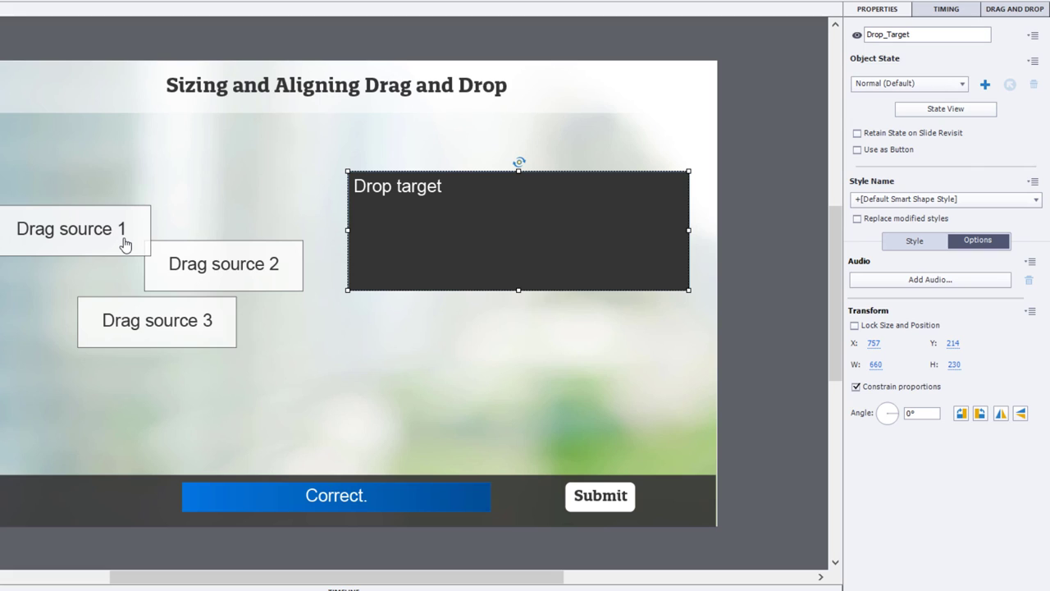
# - Set Drag source 1's width to 220
pyautogui.click(71, 228)
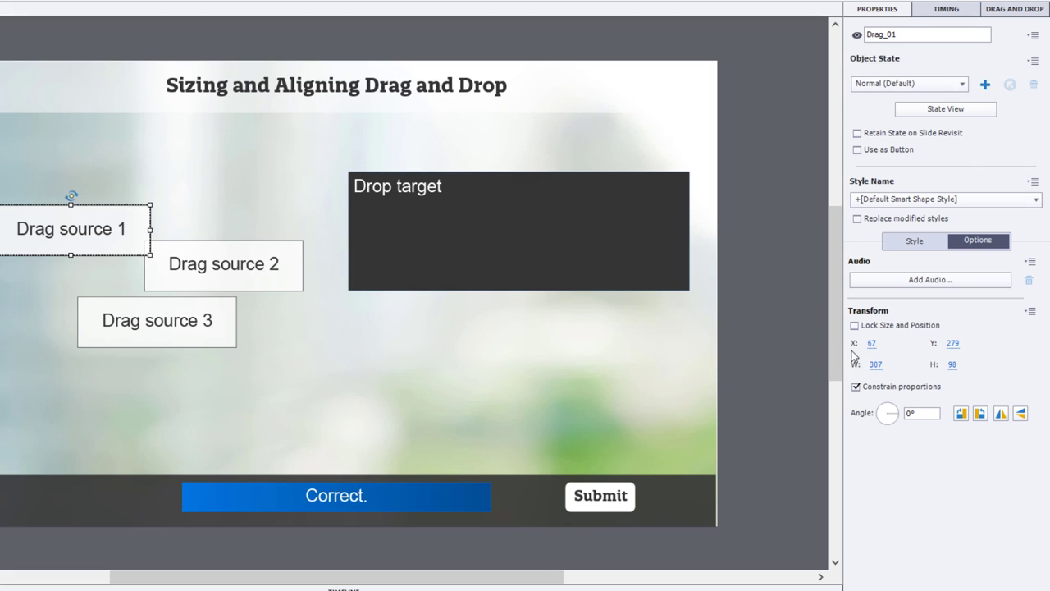
pyautogui.click(876, 365)
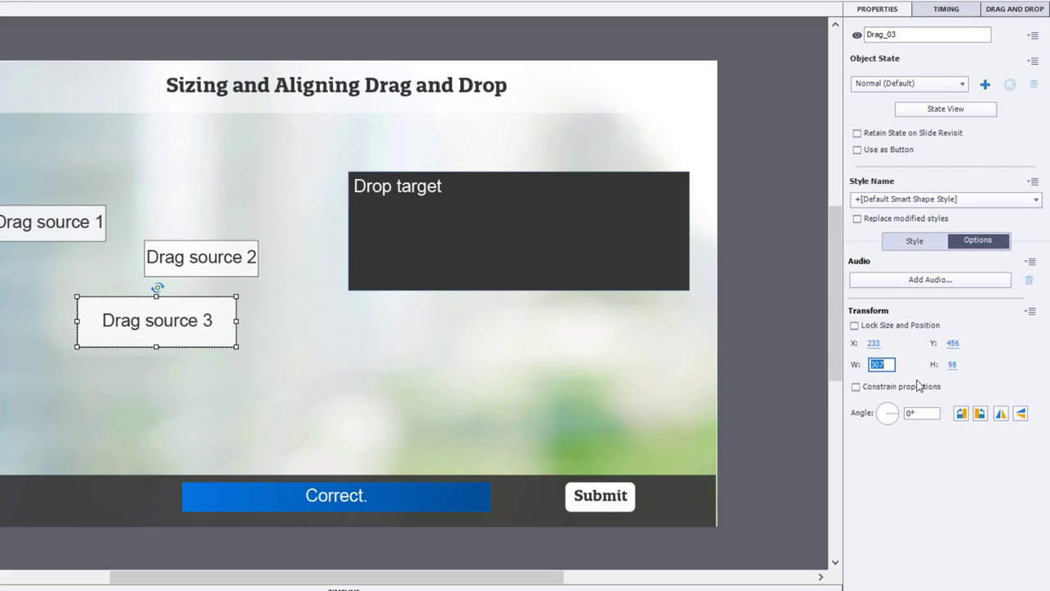
pyautogui.write('220')
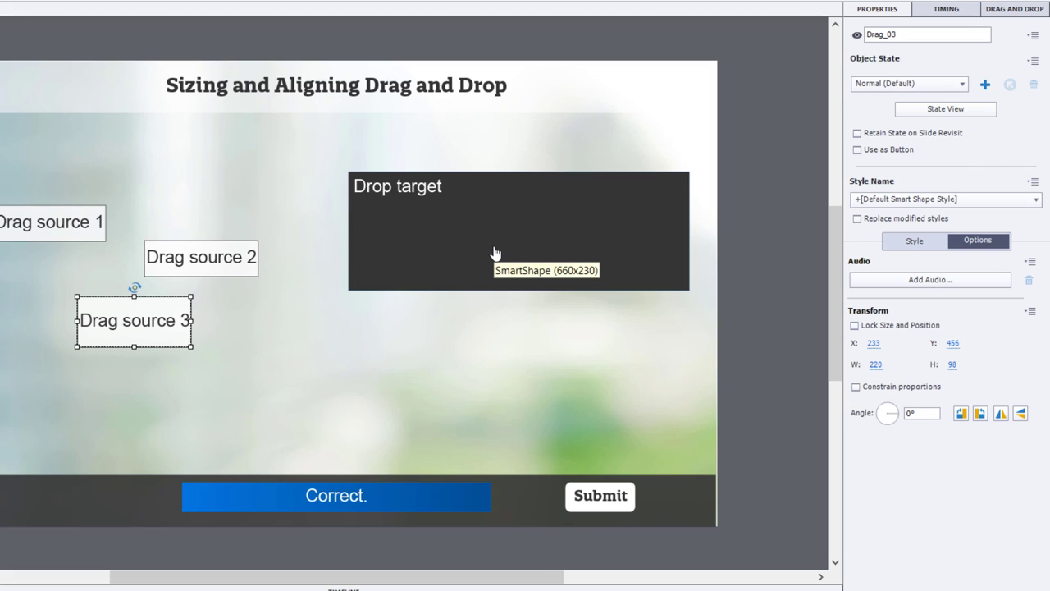
pyautogui.moveTo(486, 215)
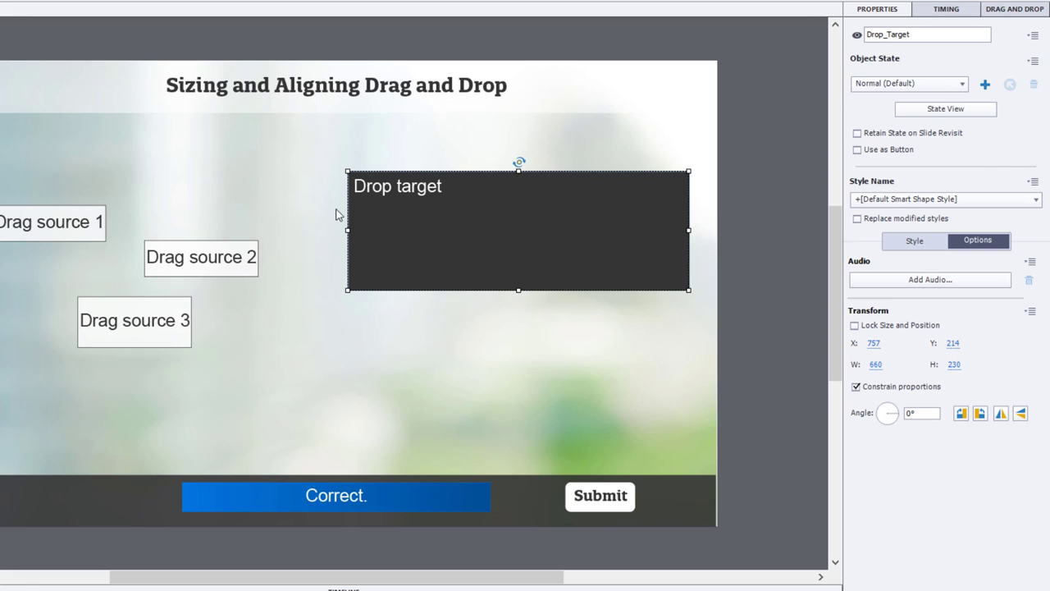
pyautogui.moveTo(33, 222)
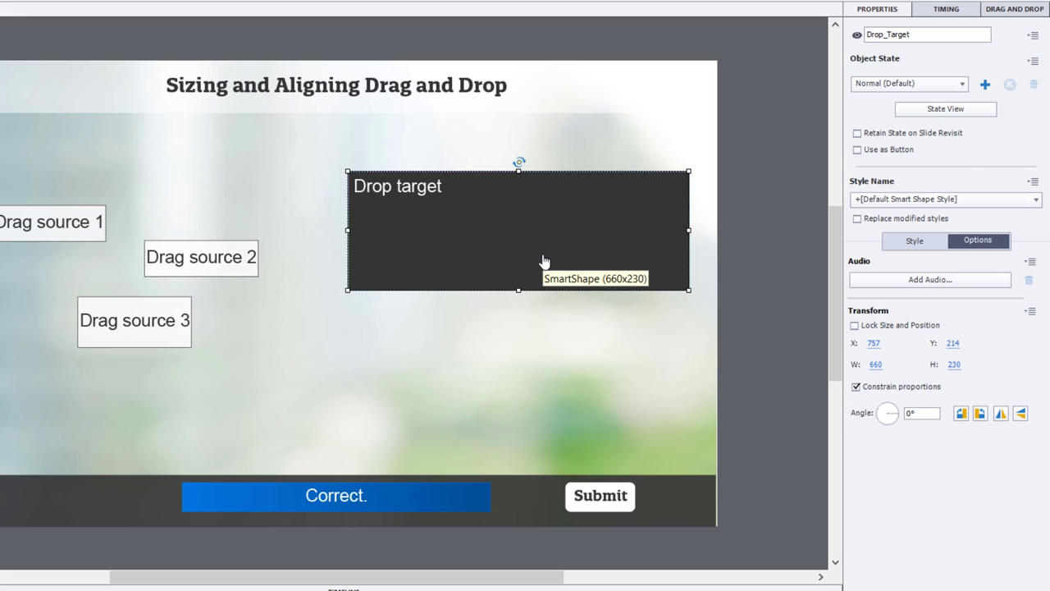
pyautogui.moveTo(453, 272)
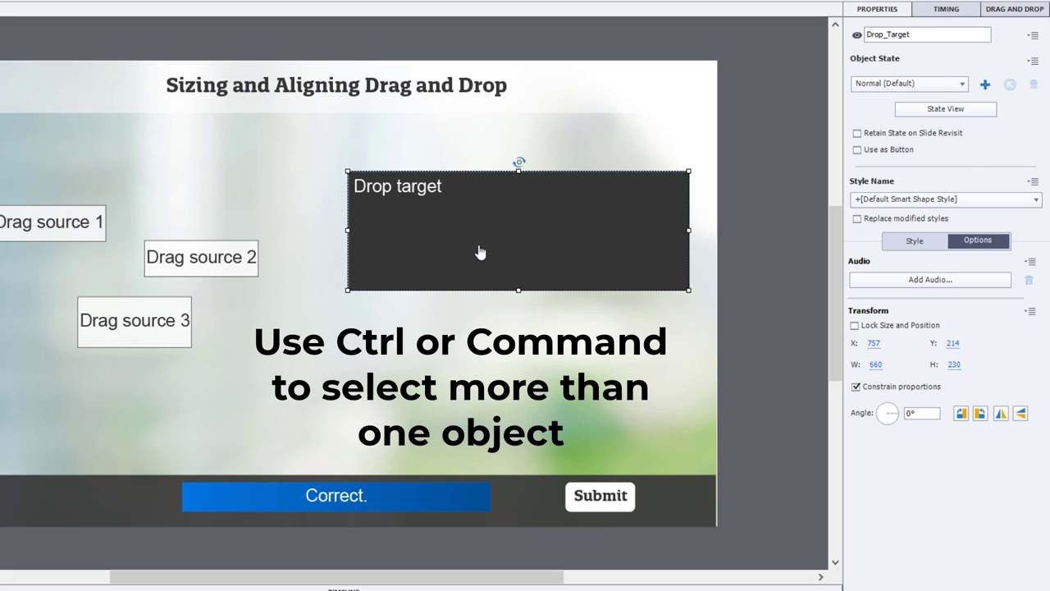
pyautogui.moveTo(107, 131)
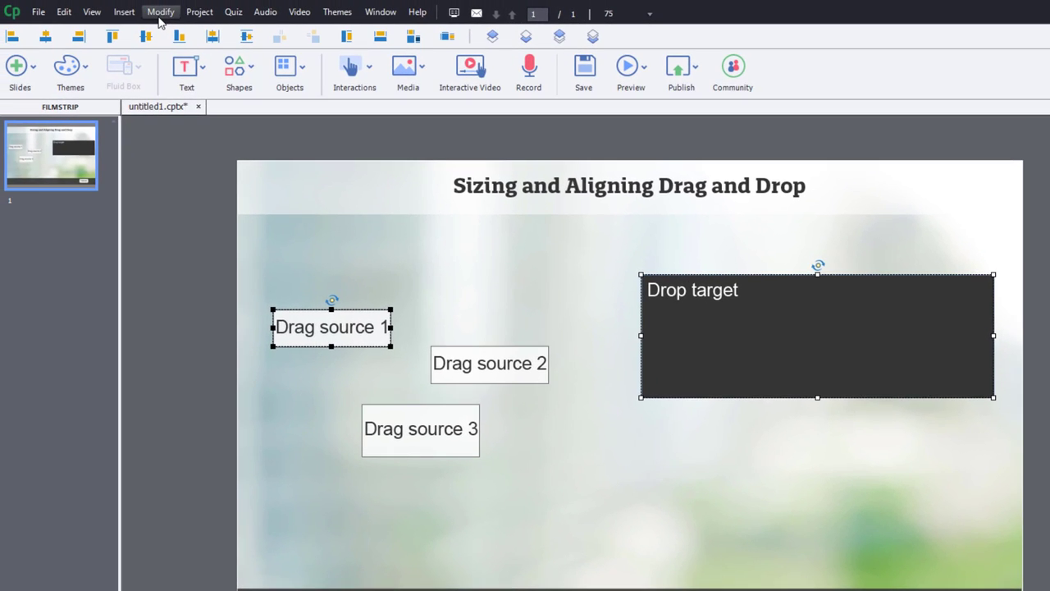
pyautogui.moveTo(375, 31)
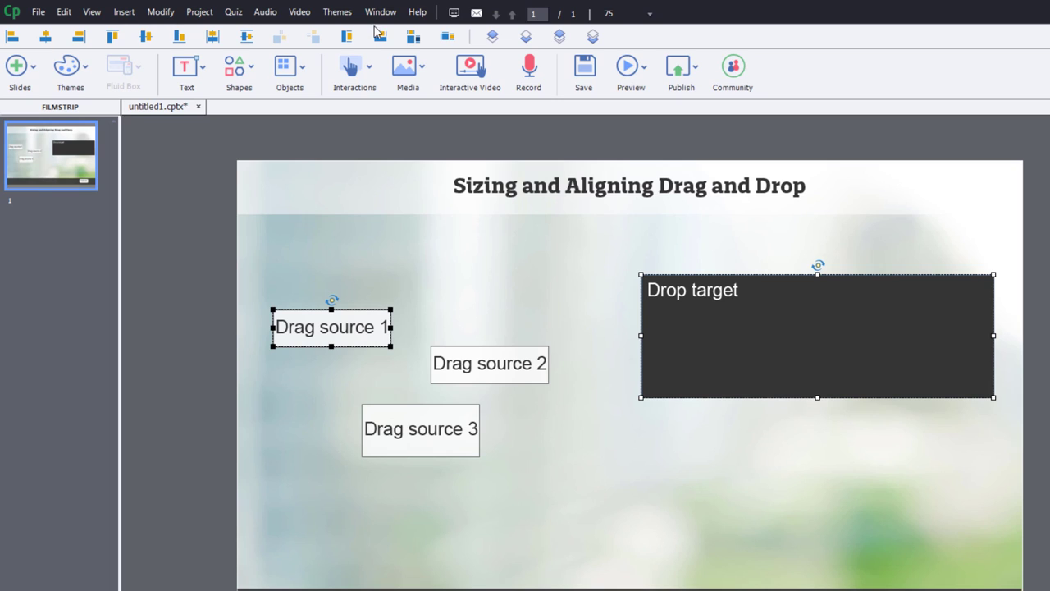
# - Toggle the Align toolbar via the Window menu so alignment tools are available
pyautogui.click(380, 11)
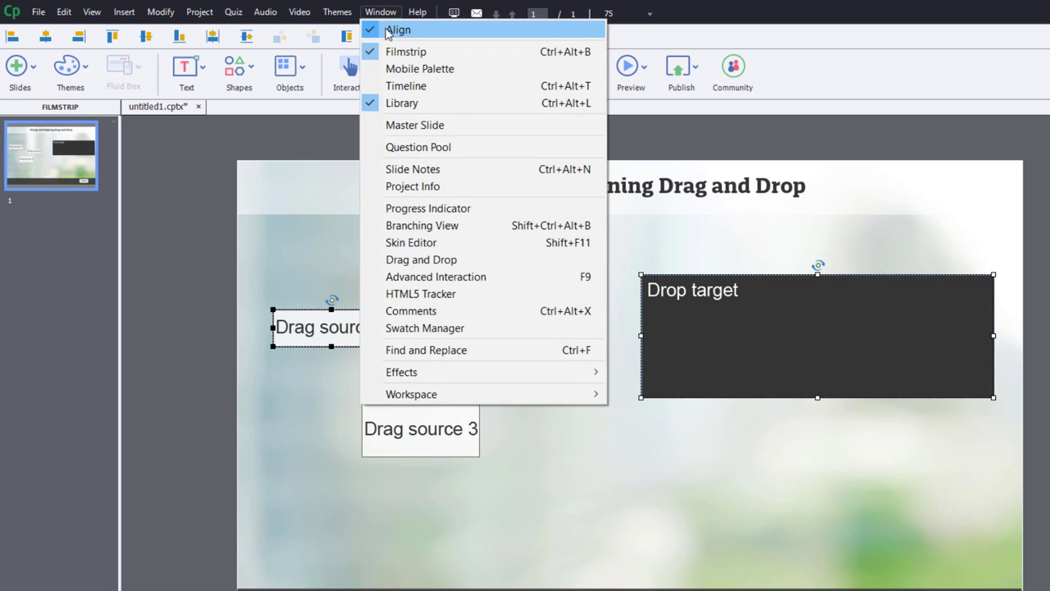
pyautogui.click(397, 30)
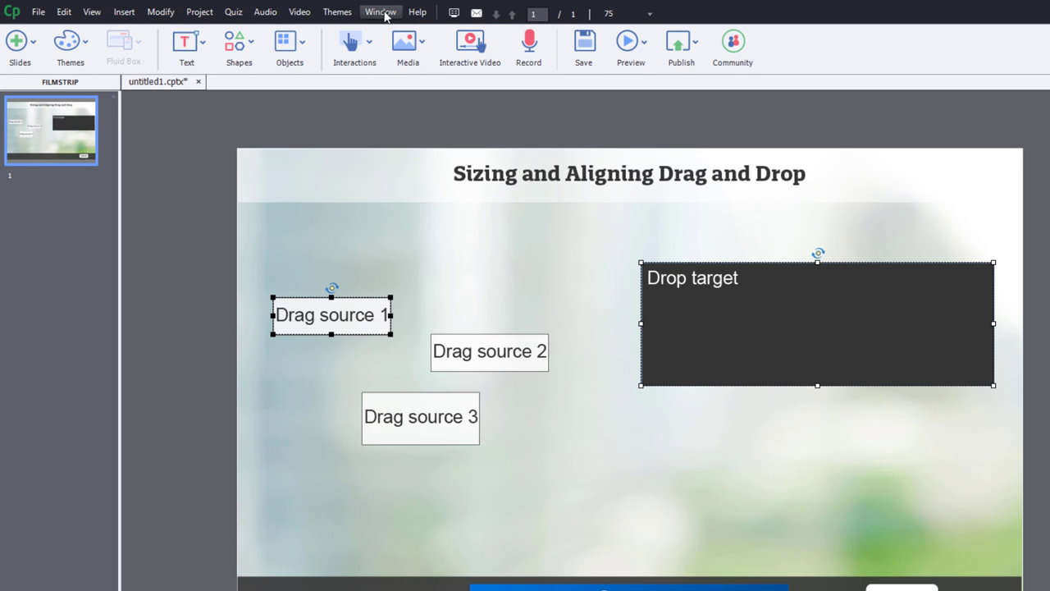
pyautogui.click(381, 12)
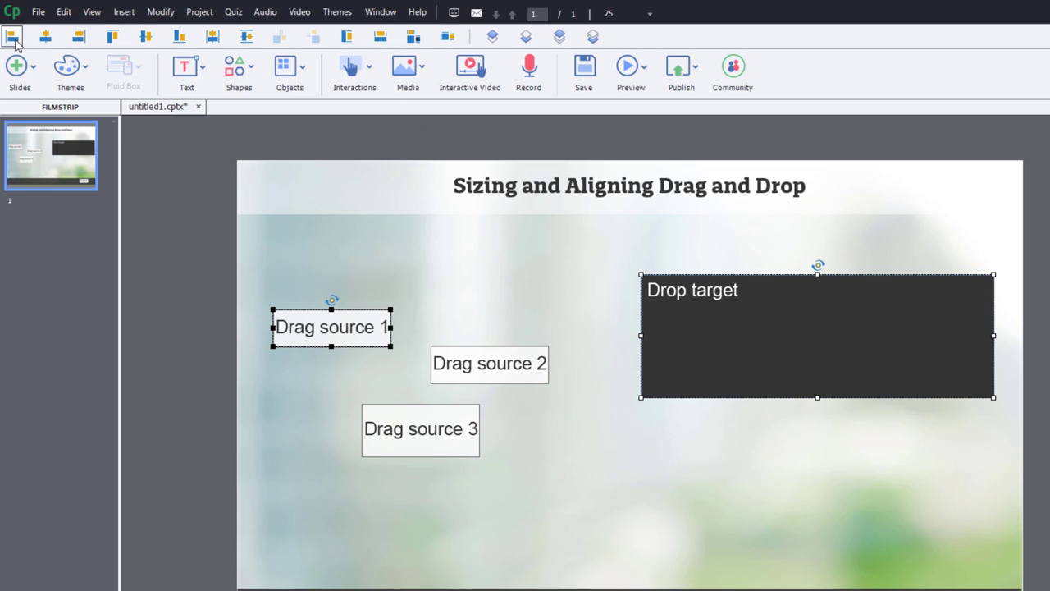
# - Position Drag source 1 inside the drop target, bottom-aligned and stretched taller
pyautogui.moveTo(332, 326); pyautogui.dragTo(699, 326)
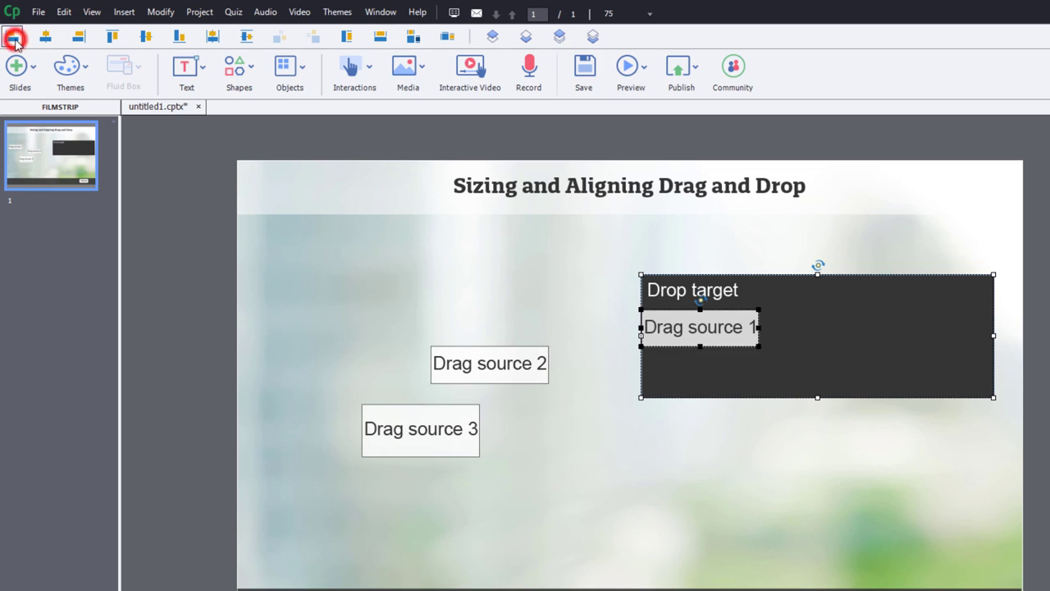
pyautogui.click(179, 36)
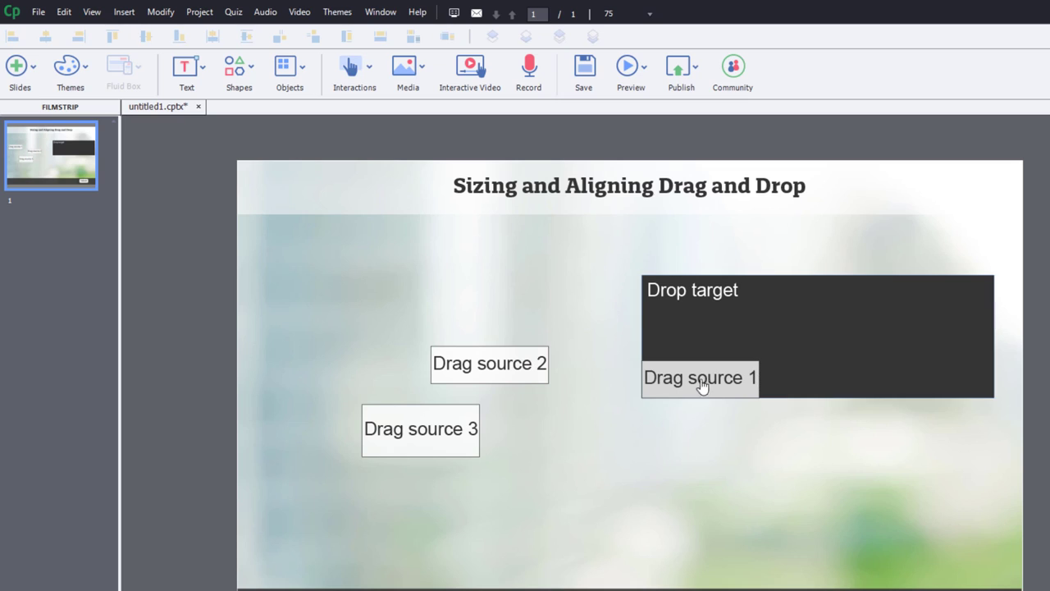
pyautogui.click(699, 377)
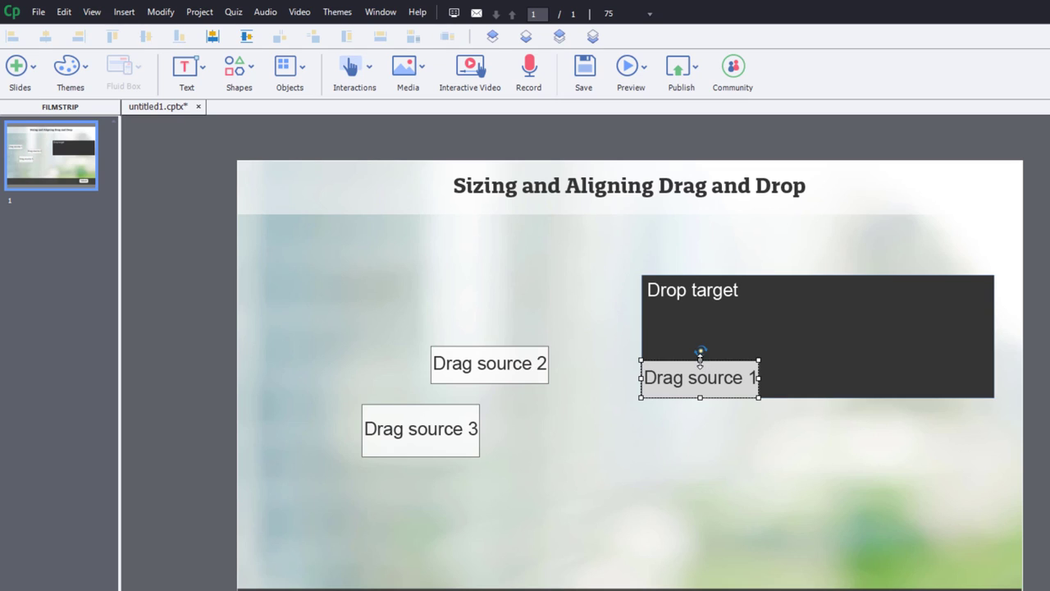
pyautogui.moveTo(699, 360); pyautogui.dragTo(699, 310)
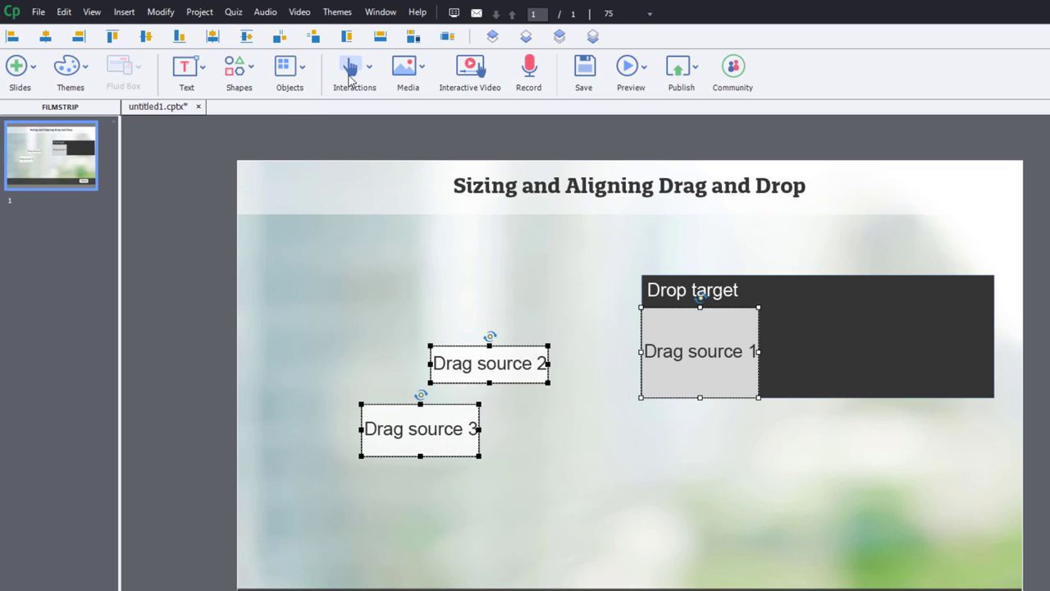
pyautogui.moveTo(413, 36)
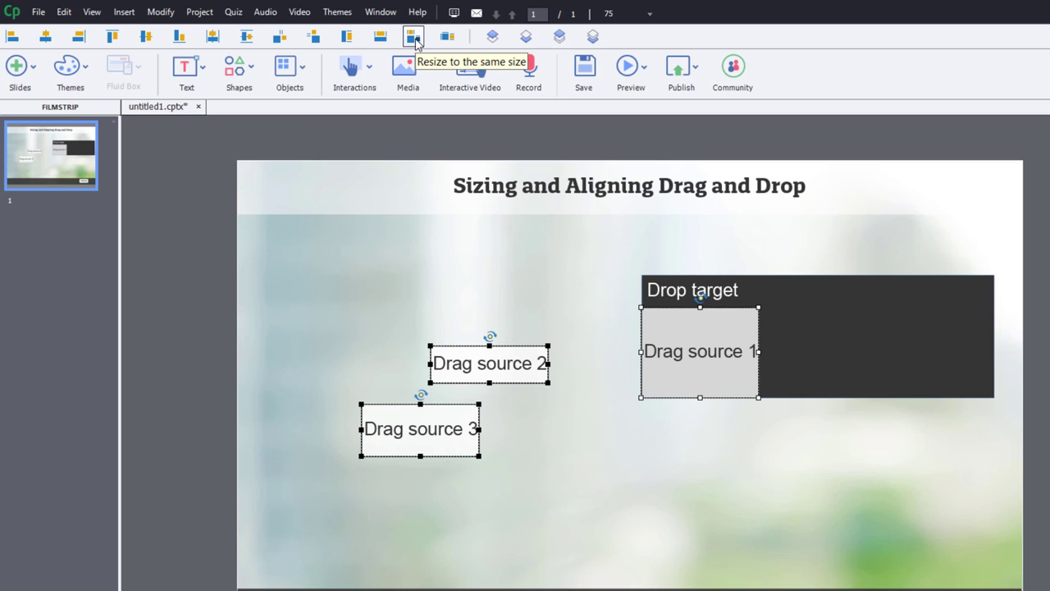
# - Match sources 2 and 3 to source 1's size and line them up beside it in the target
pyautogui.click(413, 36)
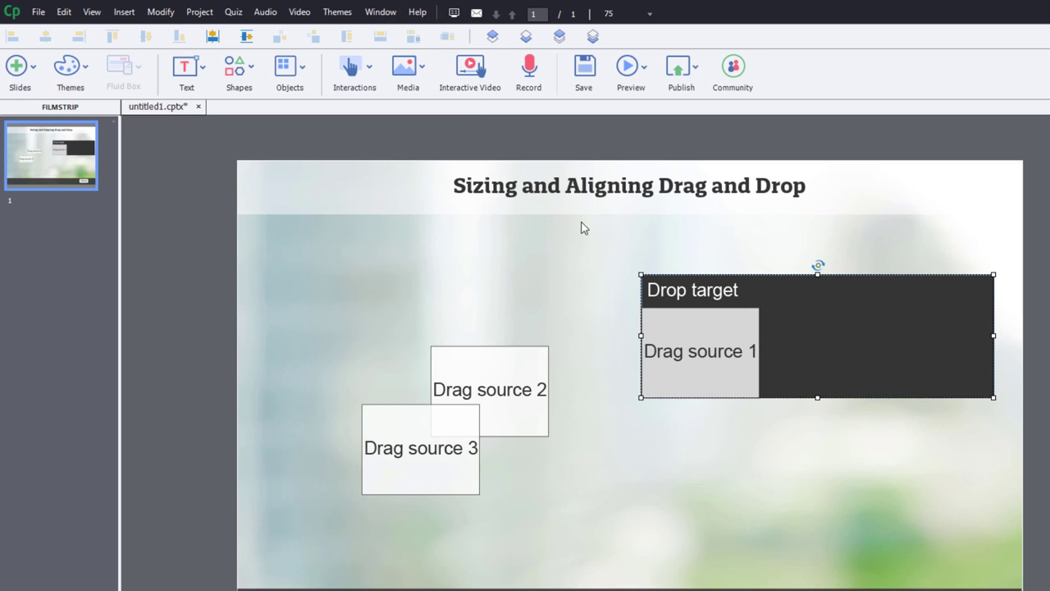
pyautogui.click(489, 389)
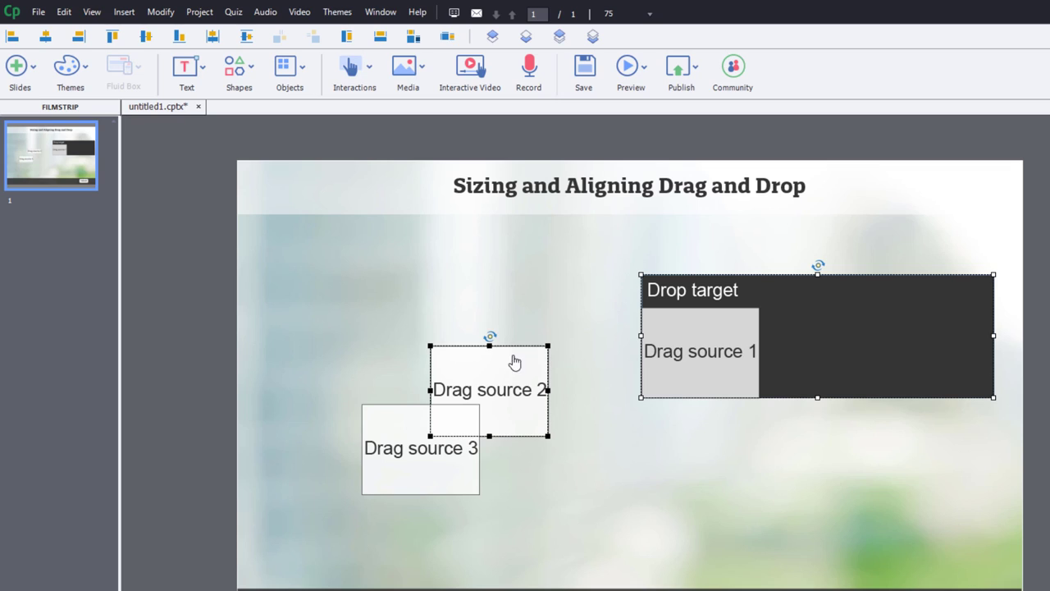
pyautogui.moveTo(92, 56)
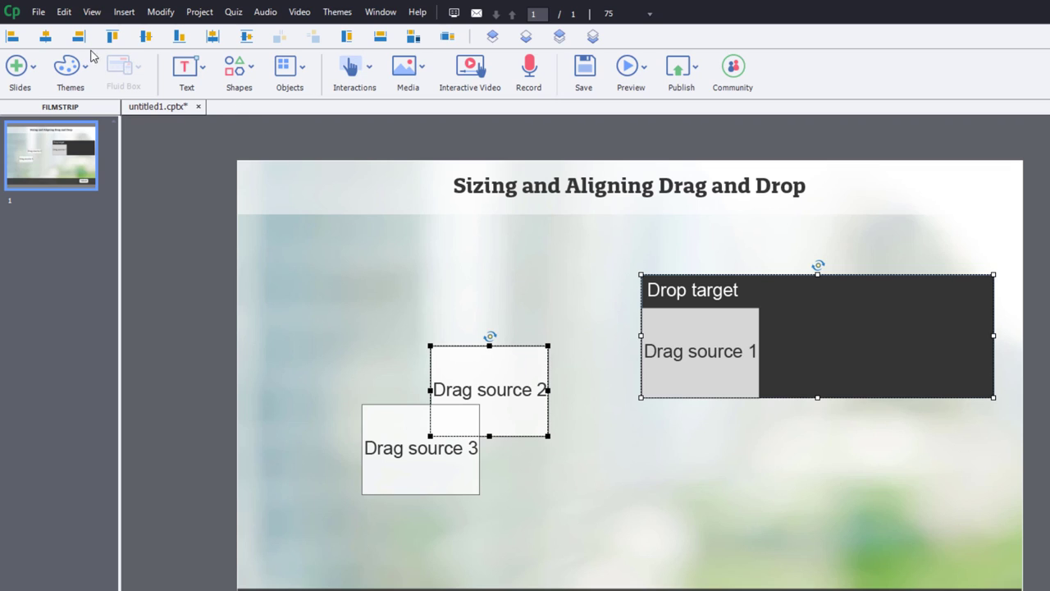
pyautogui.moveTo(45, 37)
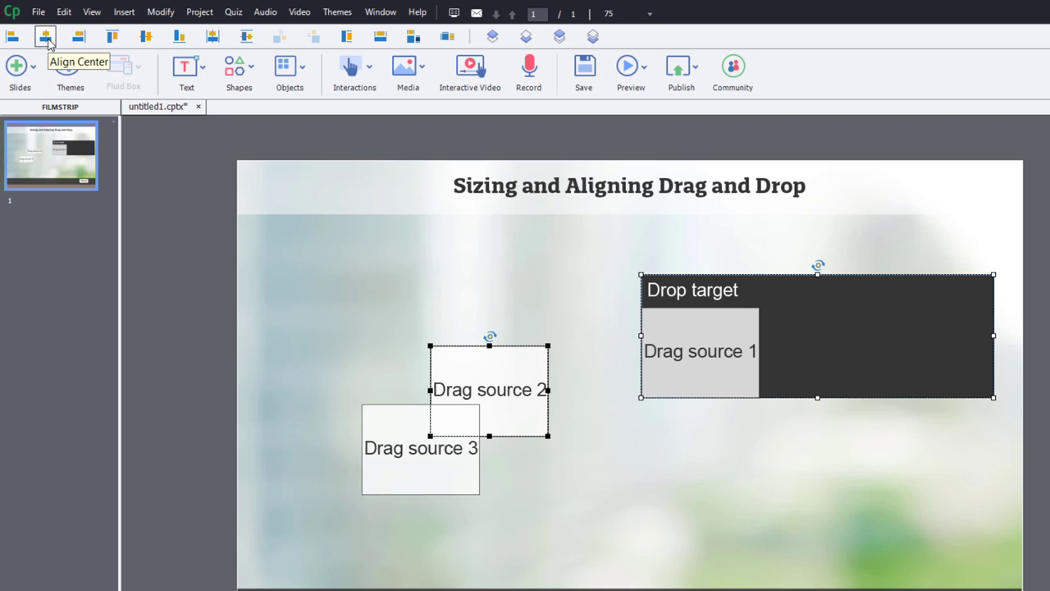
pyautogui.click(46, 36)
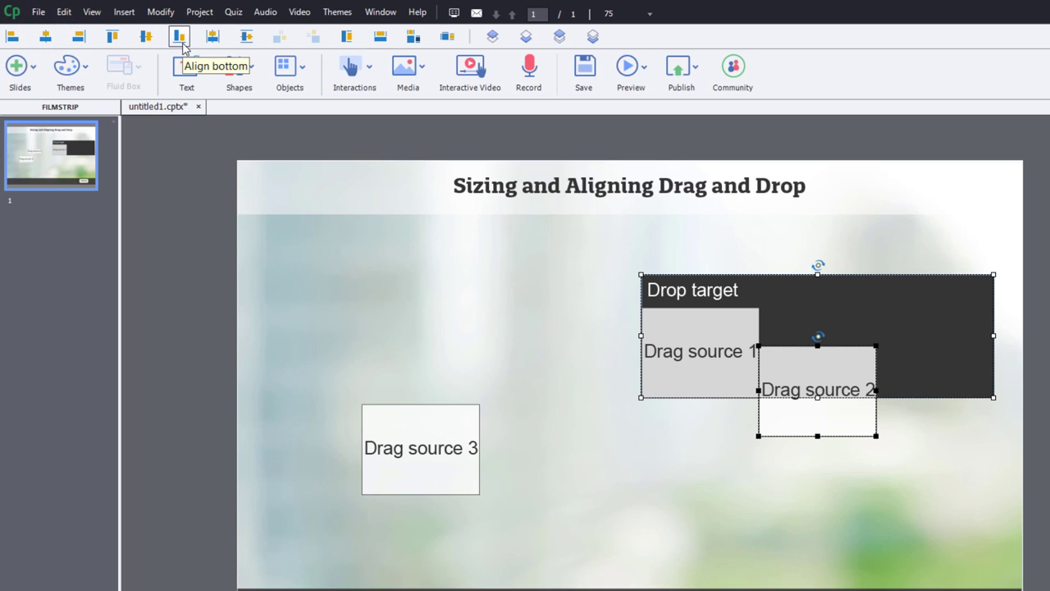
pyautogui.click(178, 36)
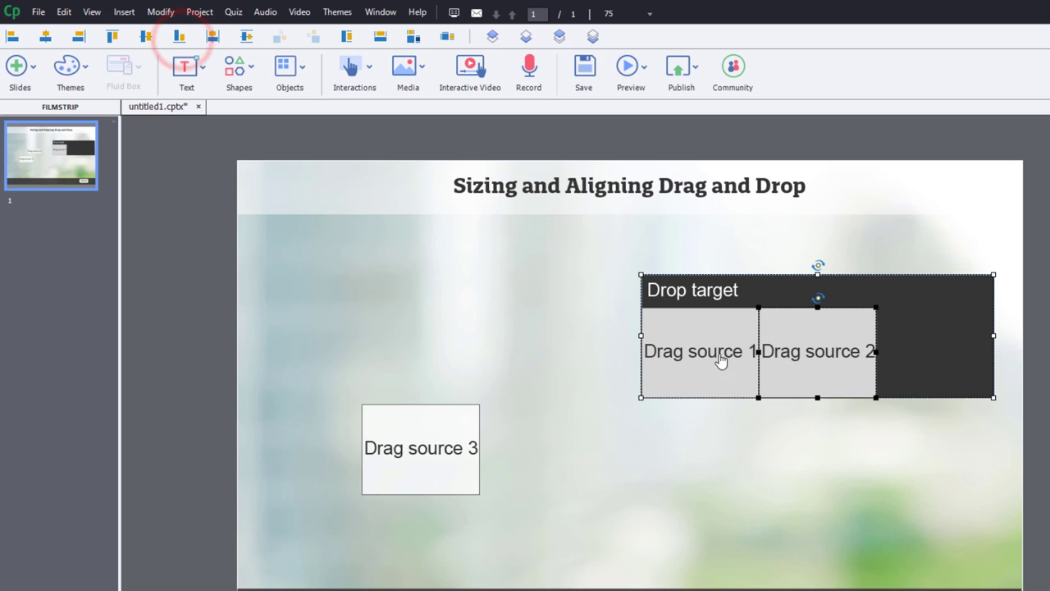
pyautogui.moveTo(870, 484)
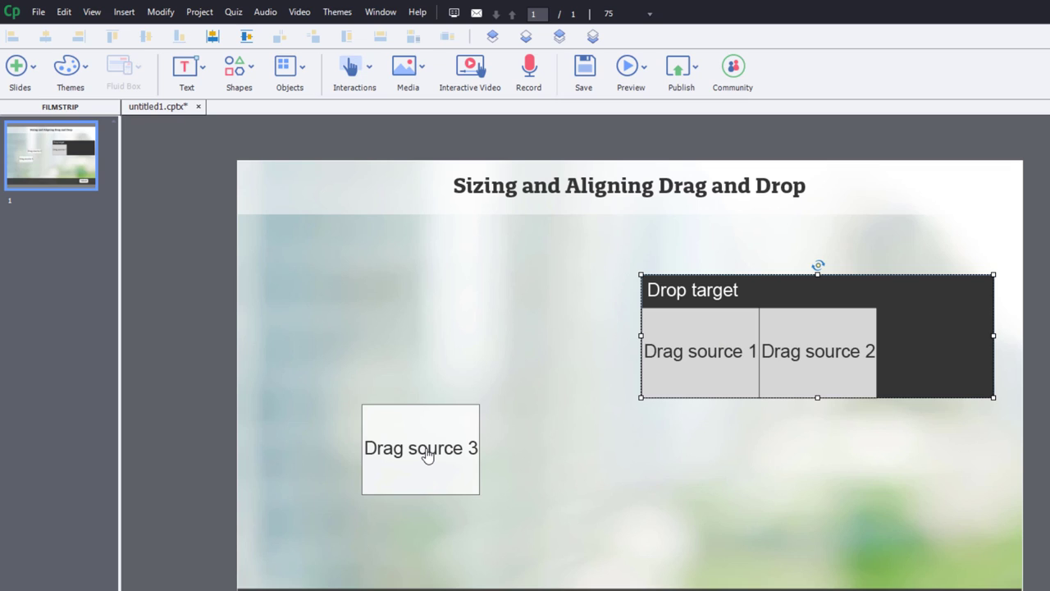
pyautogui.click(420, 448)
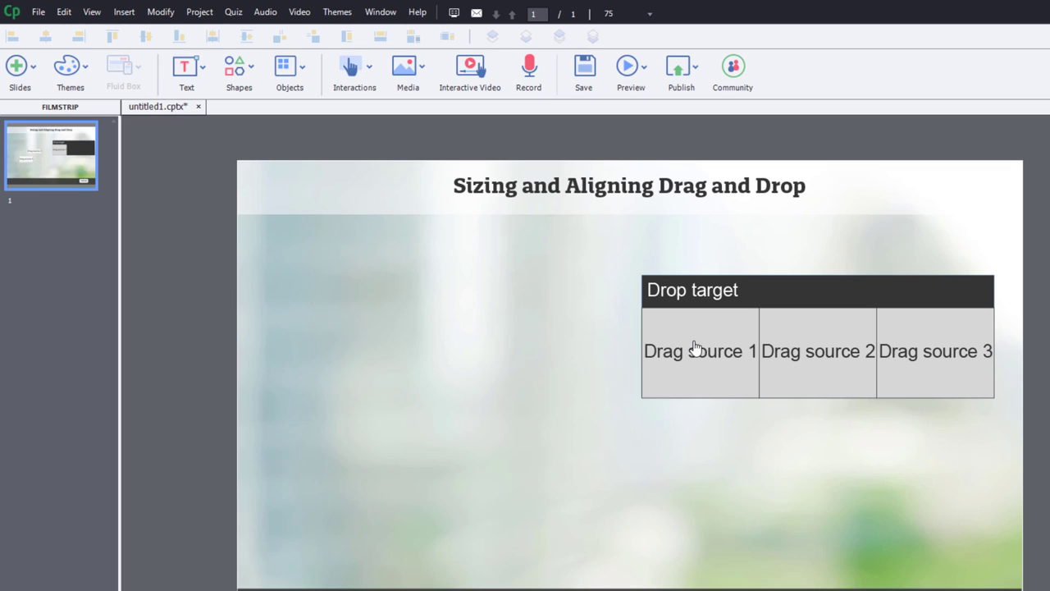
# - Center the label text vertically in all three drag source boxes
pyautogui.click(699, 351)
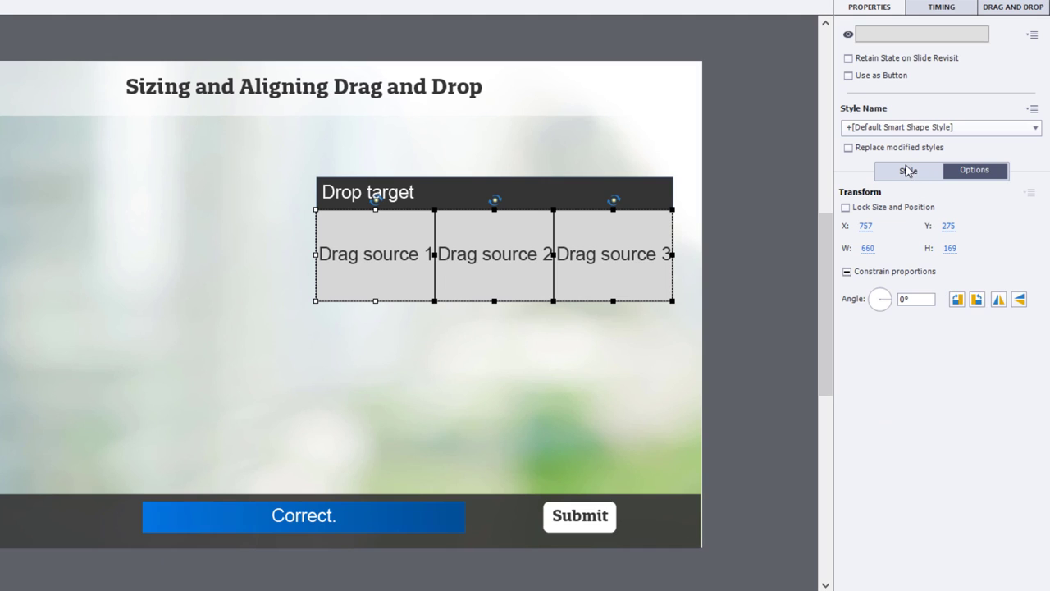
pyautogui.click(907, 171)
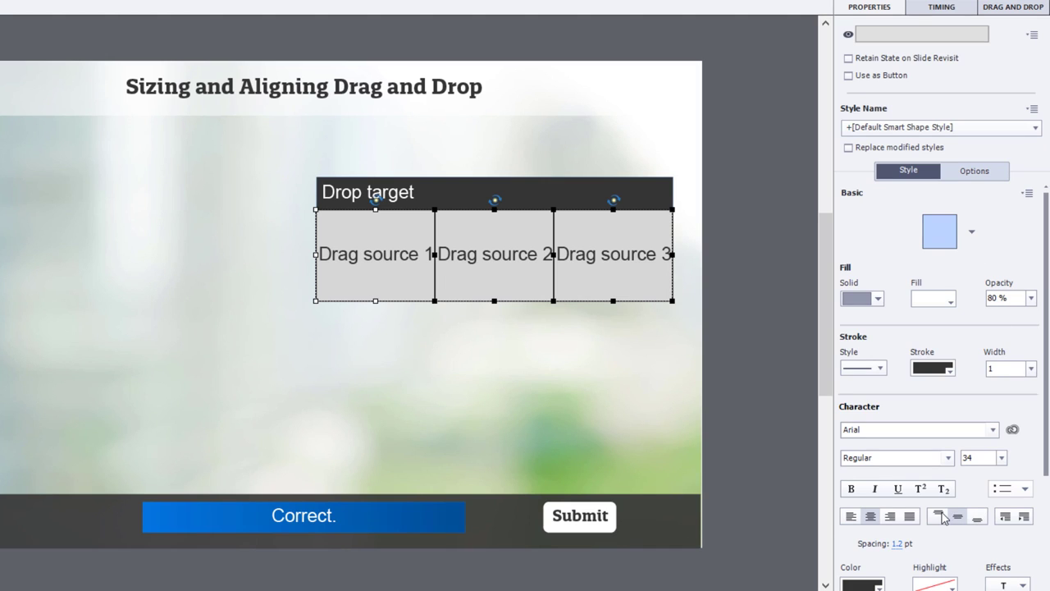
pyautogui.click(937, 516)
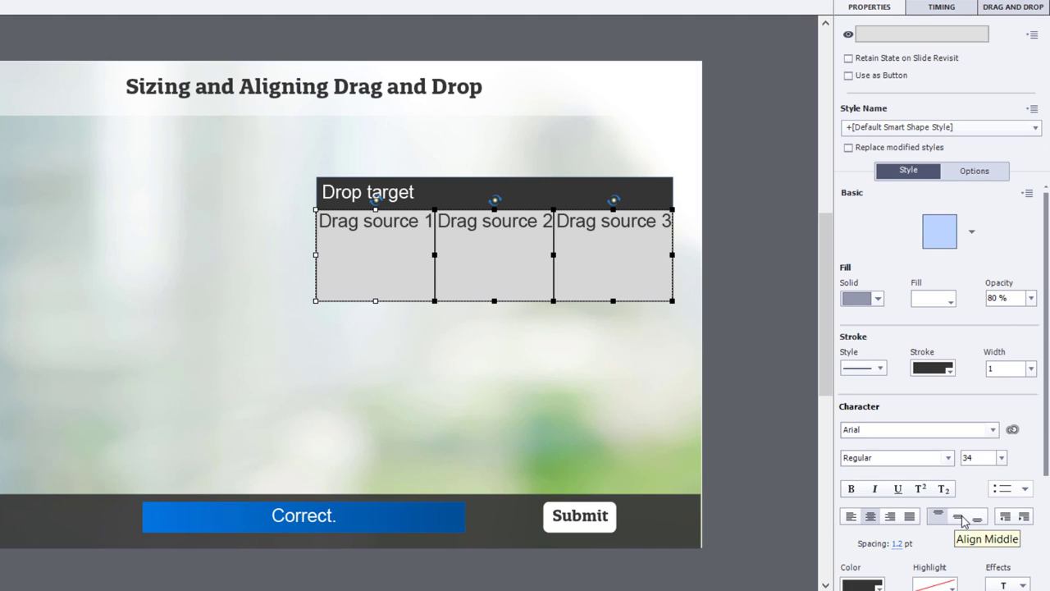
pyautogui.click(958, 515)
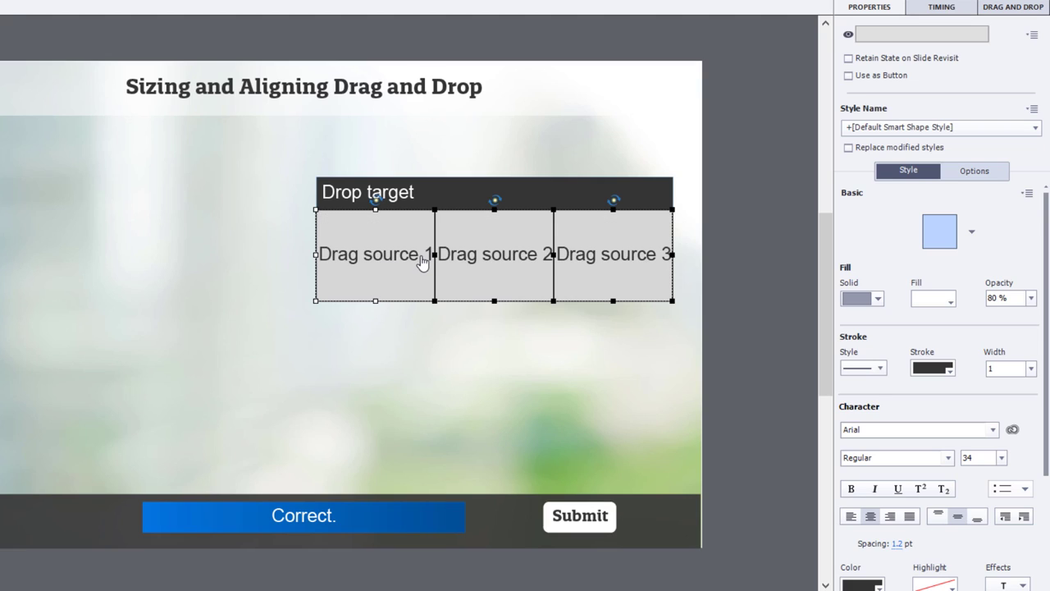
pyautogui.moveTo(371, 261)
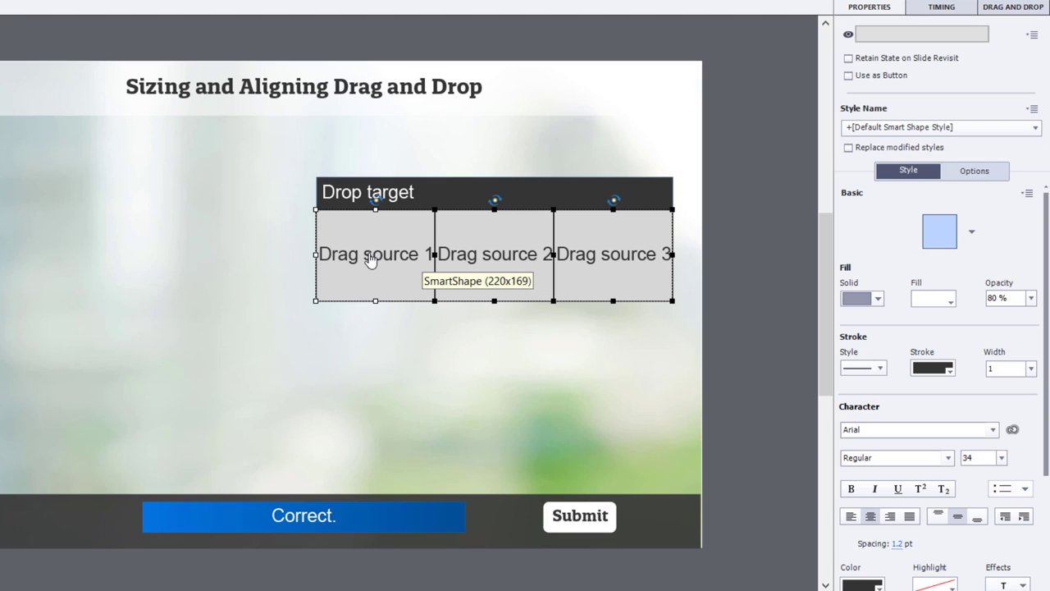
pyautogui.moveTo(397, 397)
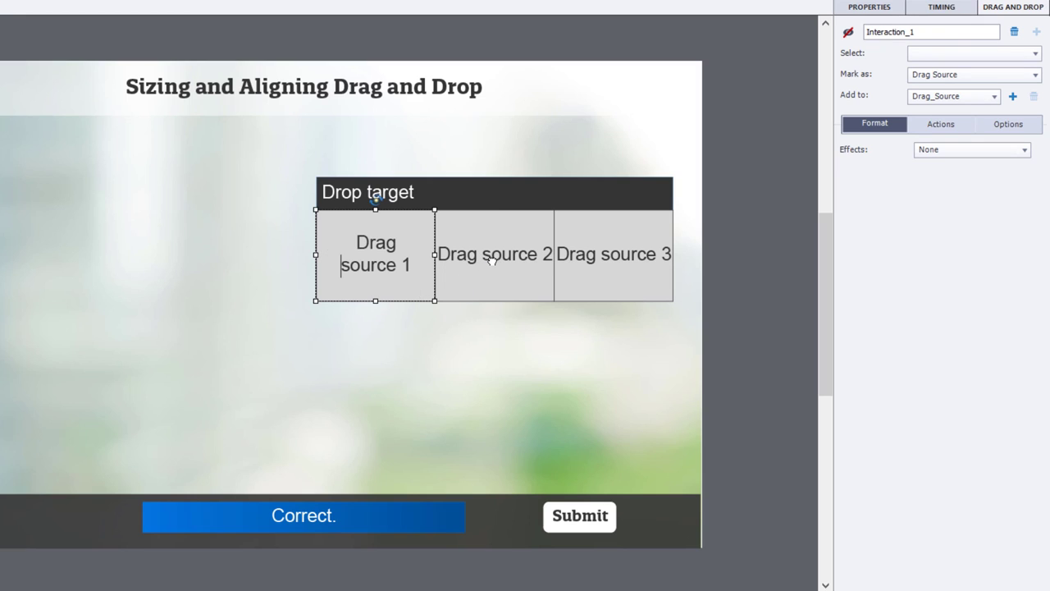
# - Break Drag source 2 and 3 labels onto two lines
pyautogui.click(494, 252)
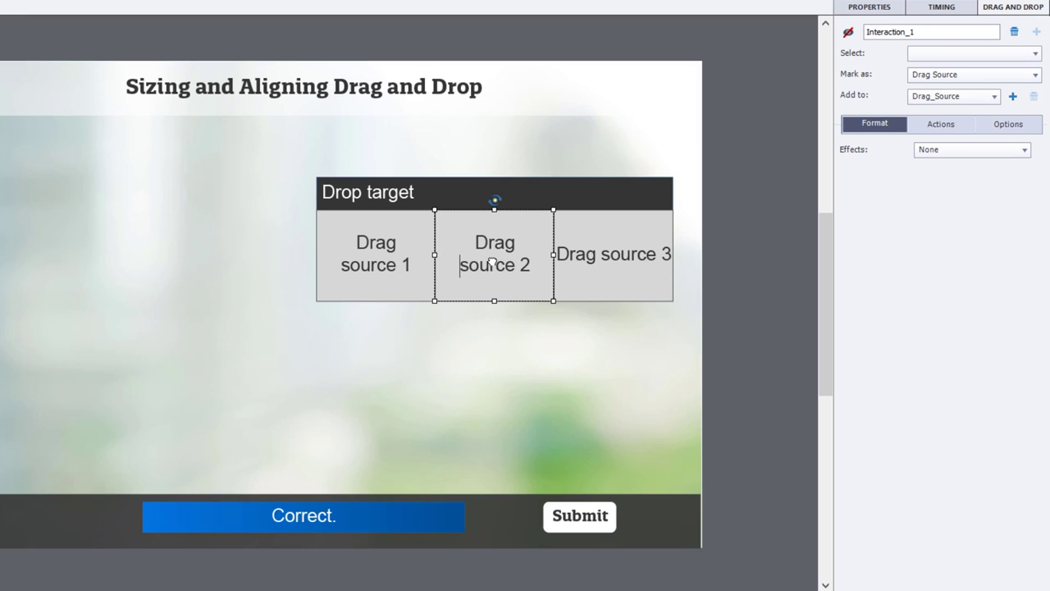
pyautogui.moveTo(604, 255)
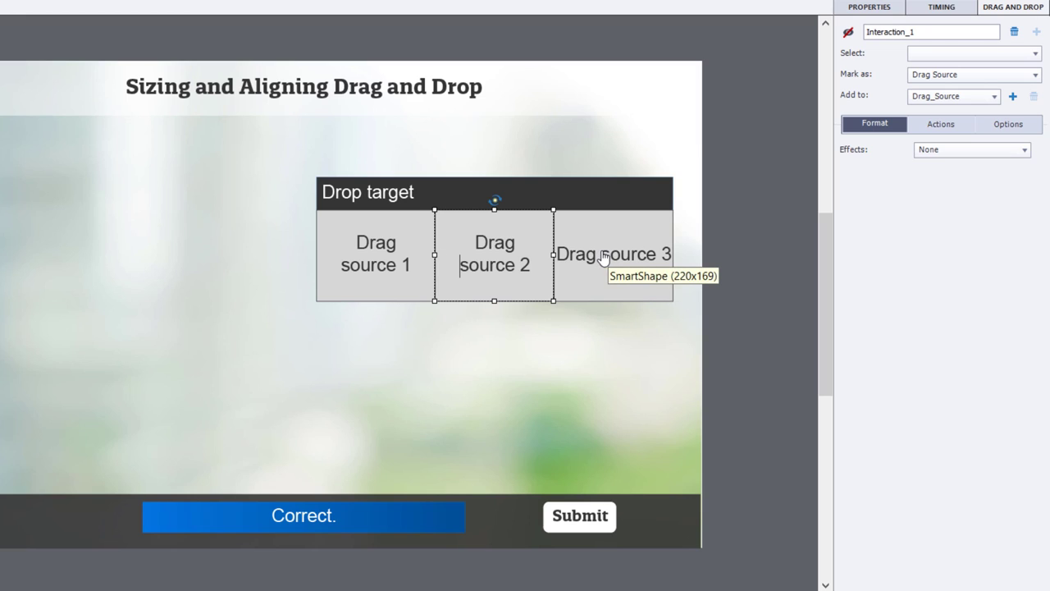
pyautogui.click(612, 255)
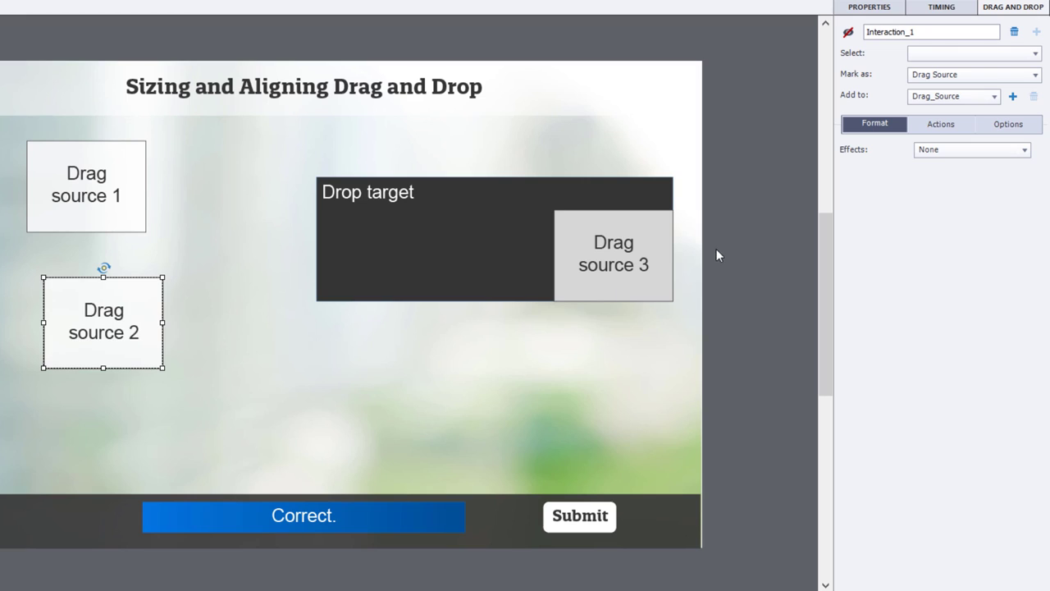
# - Move Drag source 3 out of the drop target and select the target
pyautogui.moveTo(614, 254); pyautogui.dragTo(240, 381)
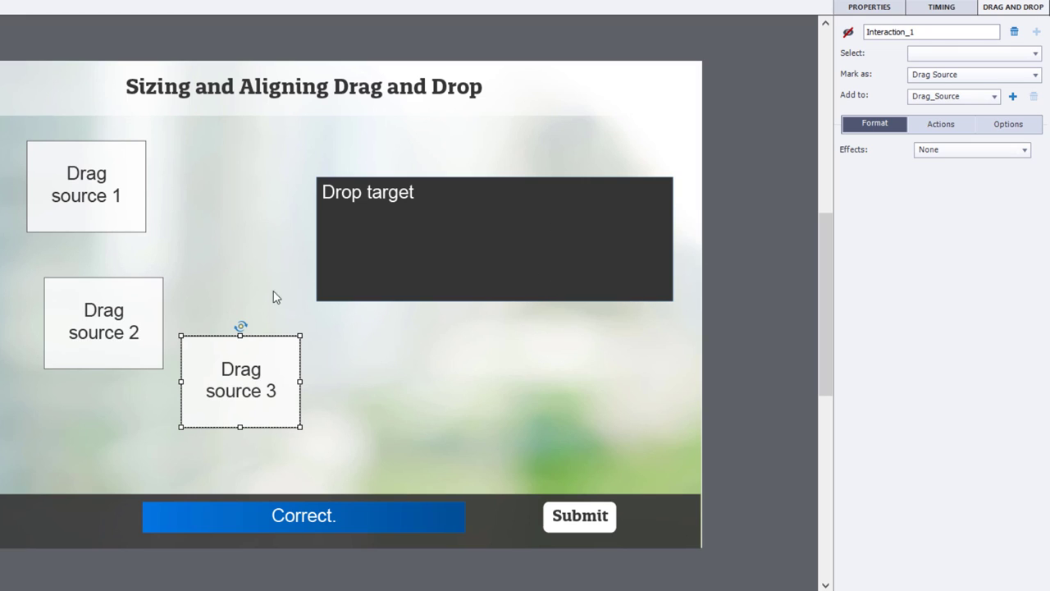
pyautogui.click(494, 238)
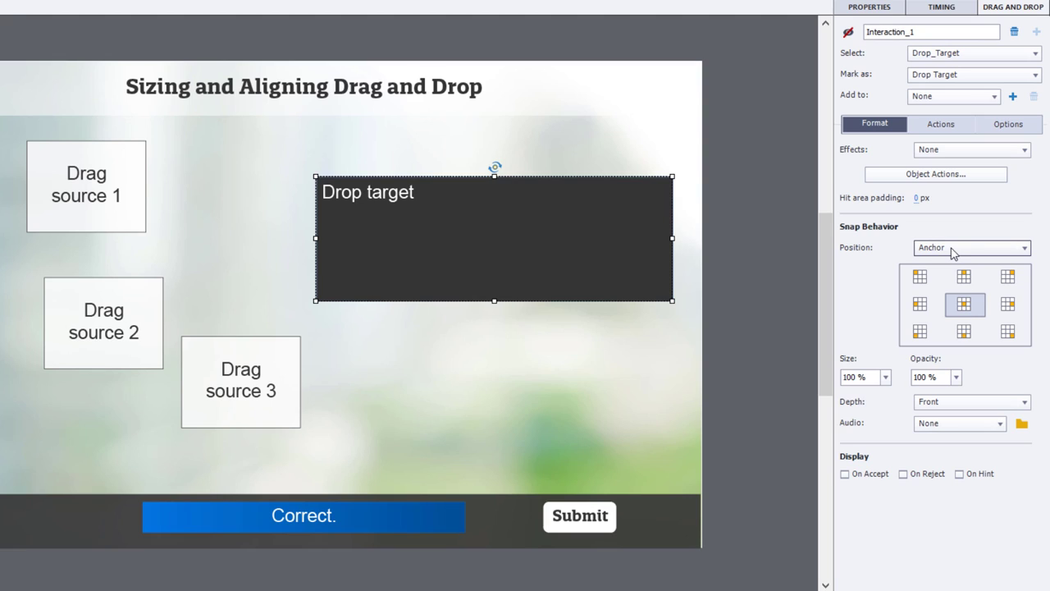
# - Set the drop target's Snap Behavior position to Tile with the side-by-side arrangement
pyautogui.click(972, 246)
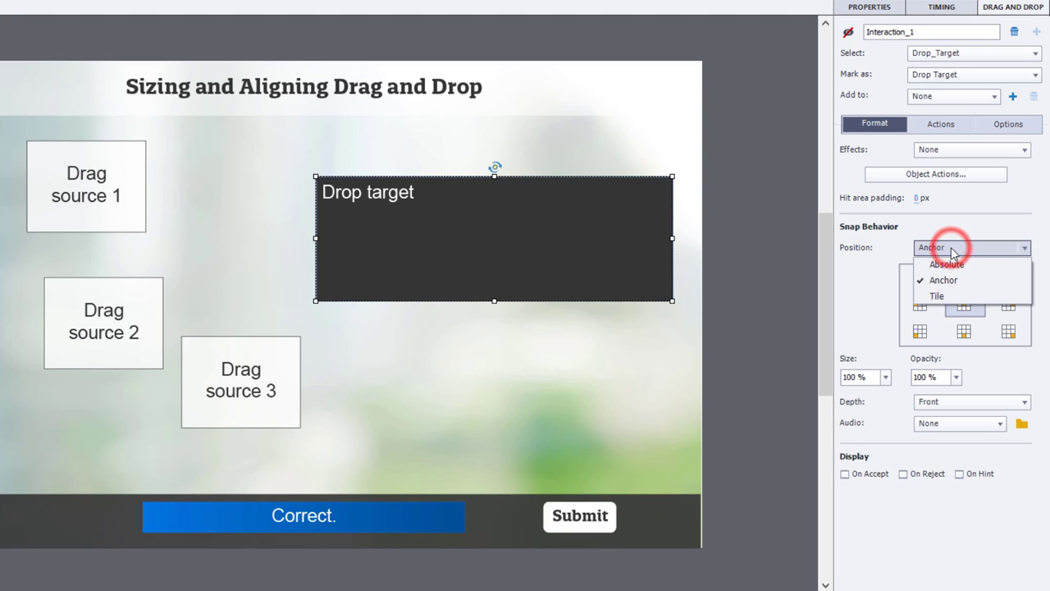
pyautogui.moveTo(937, 295)
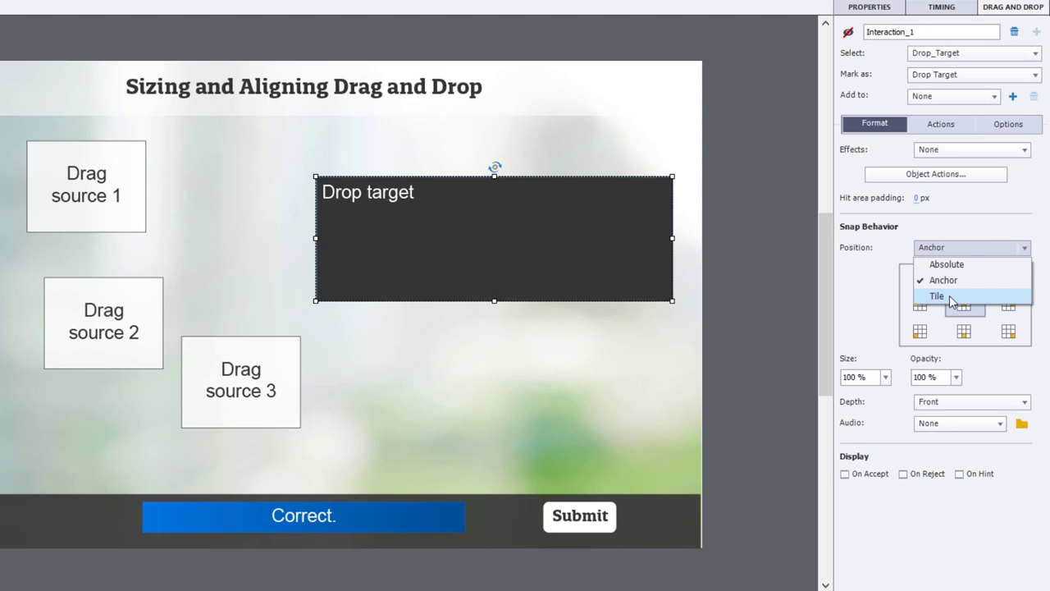
pyautogui.click(935, 295)
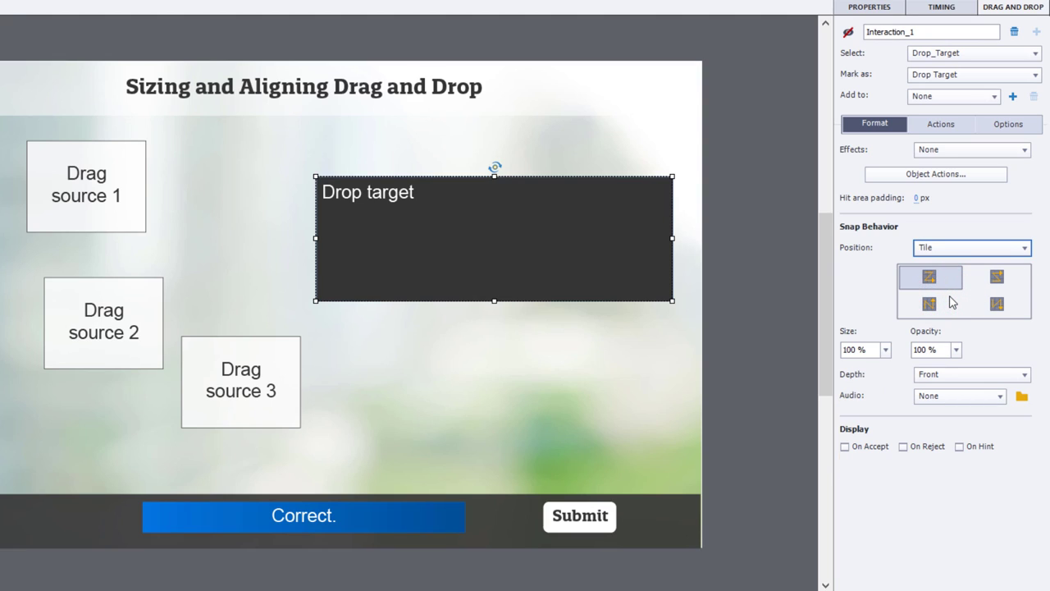
pyautogui.moveTo(942, 299)
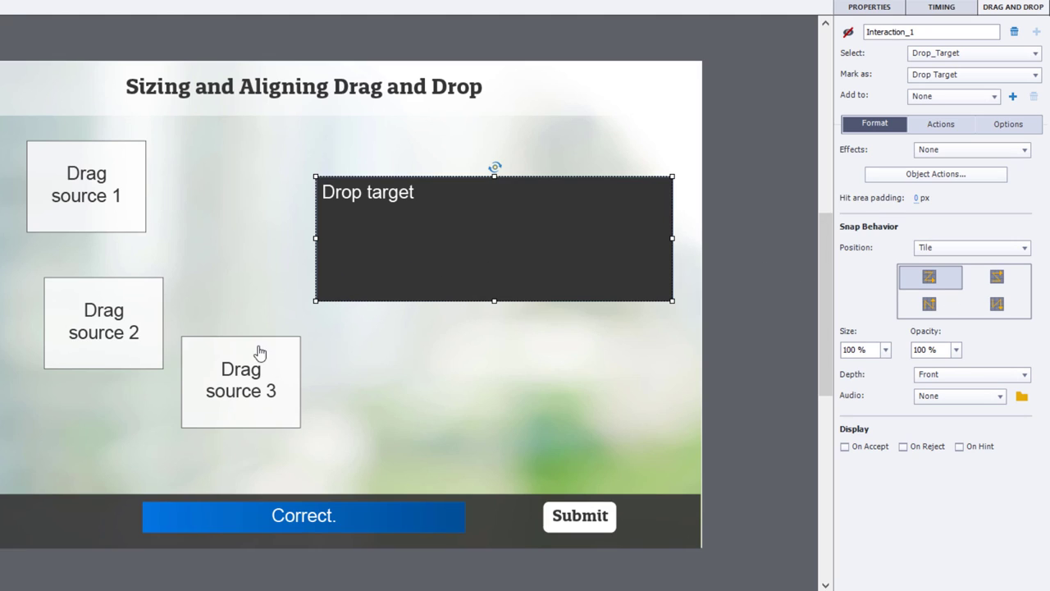
pyautogui.moveTo(987, 342)
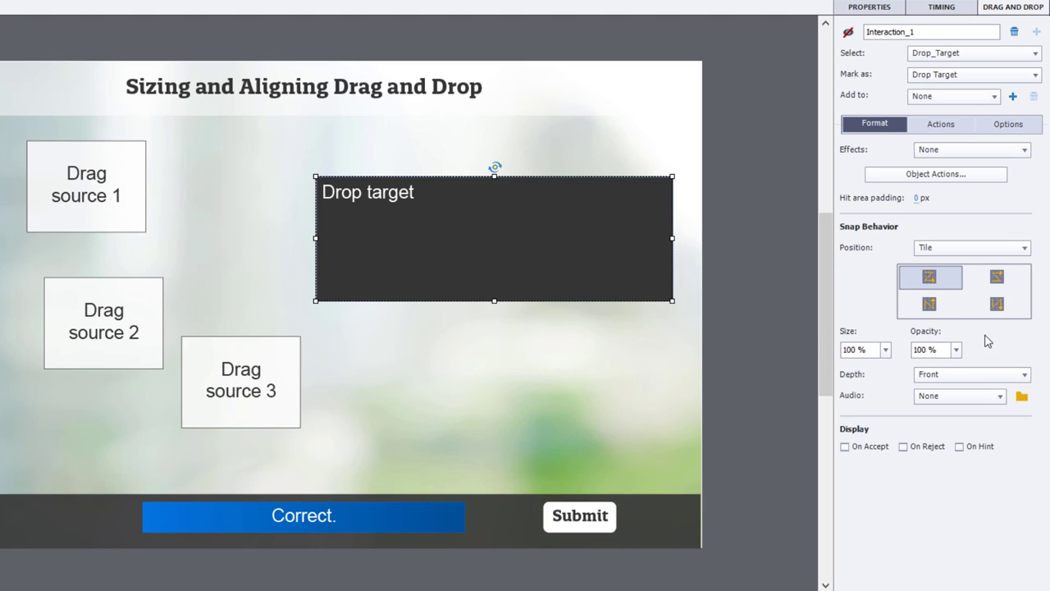
pyautogui.moveTo(1003, 286)
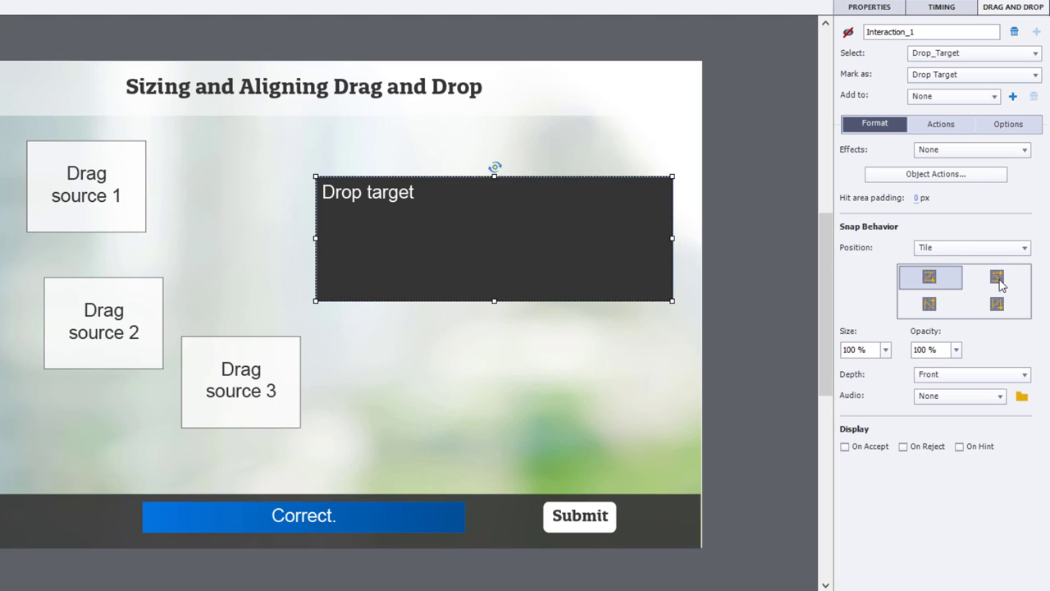
pyautogui.click(996, 276)
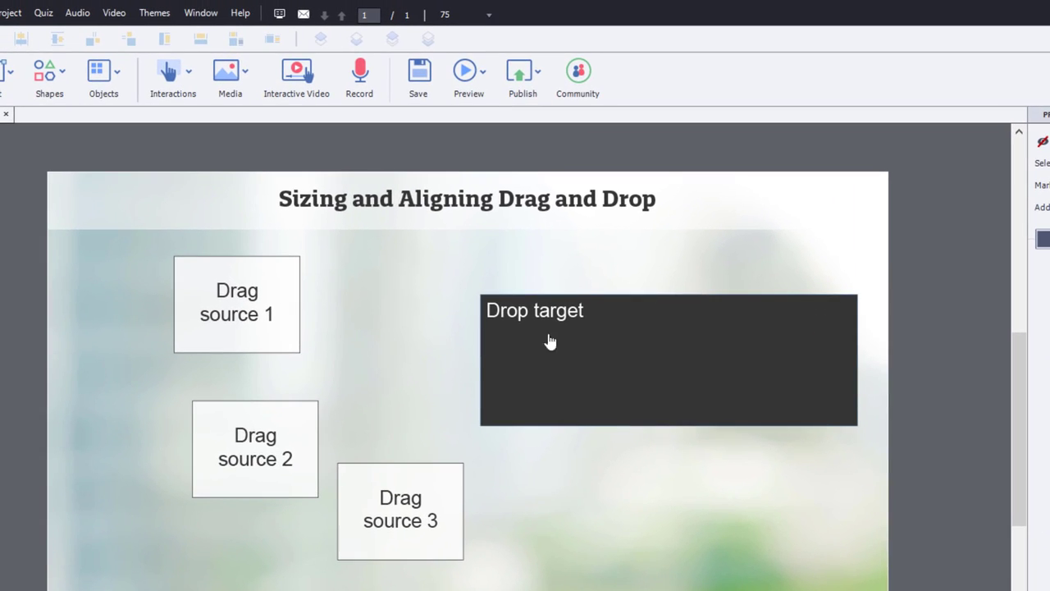
# - Preview in HTML5 browser and drop all three sources into the target, tiling side by side
pyautogui.click(465, 69)
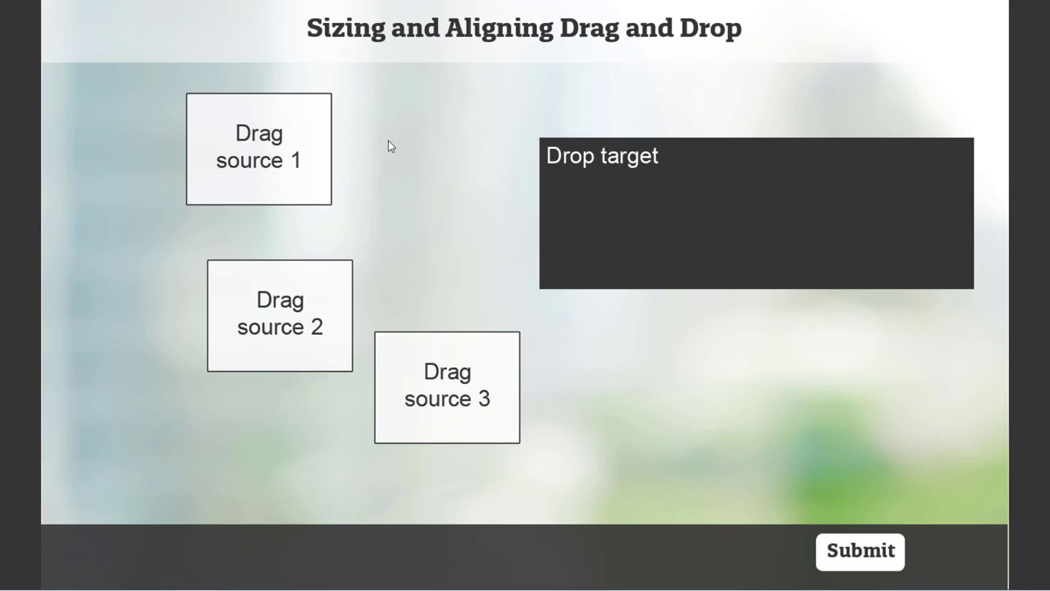
pyautogui.moveTo(259, 148); pyautogui.dragTo(603, 203)
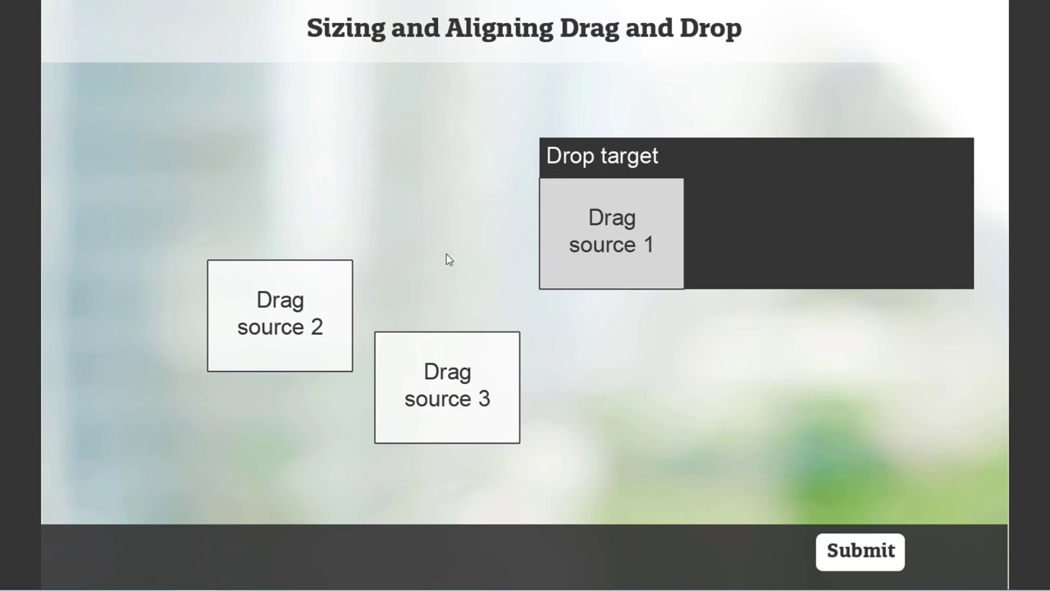
pyautogui.moveTo(278, 315); pyautogui.dragTo(696, 170)
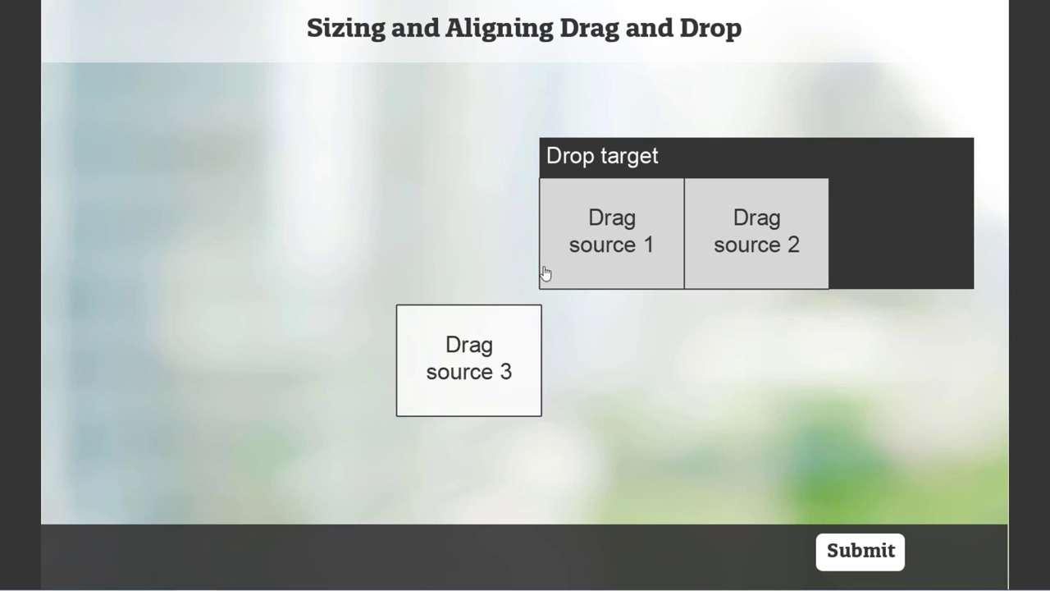
pyautogui.moveTo(469, 360); pyautogui.dragTo(901, 233)
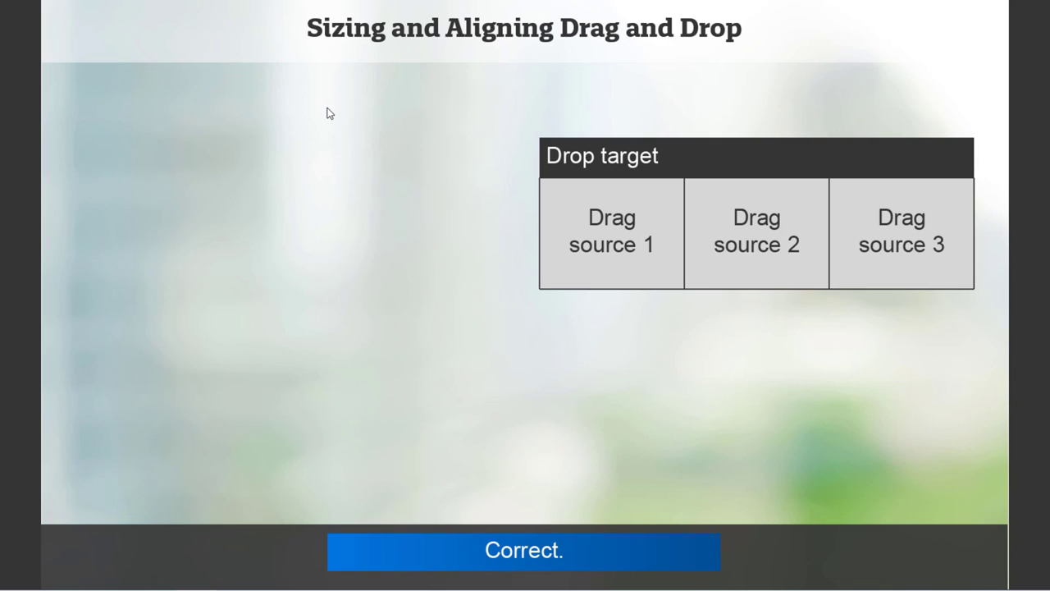